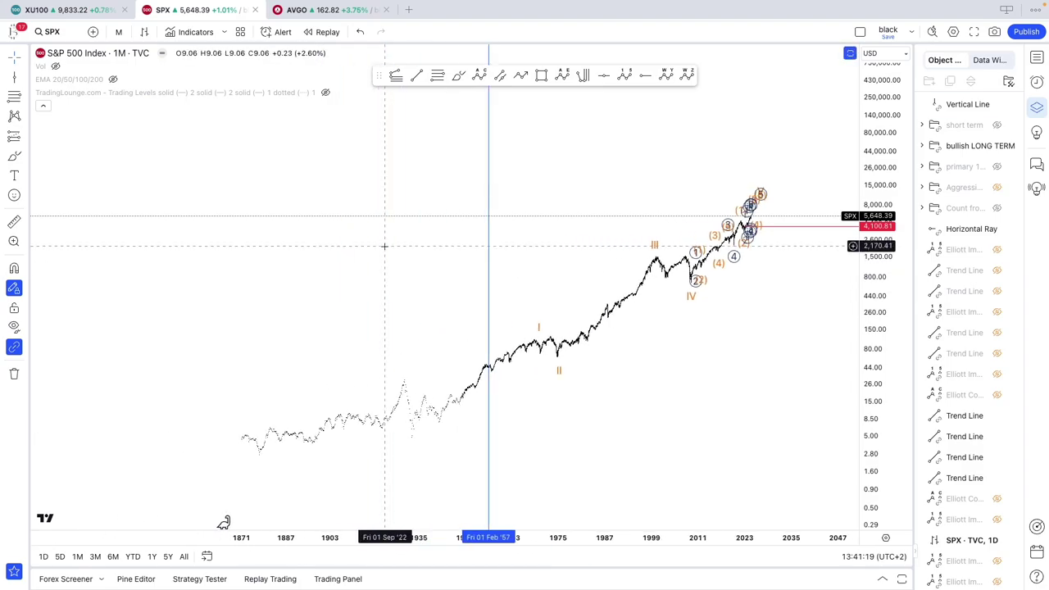
pyautogui.moveTo(380, 249)
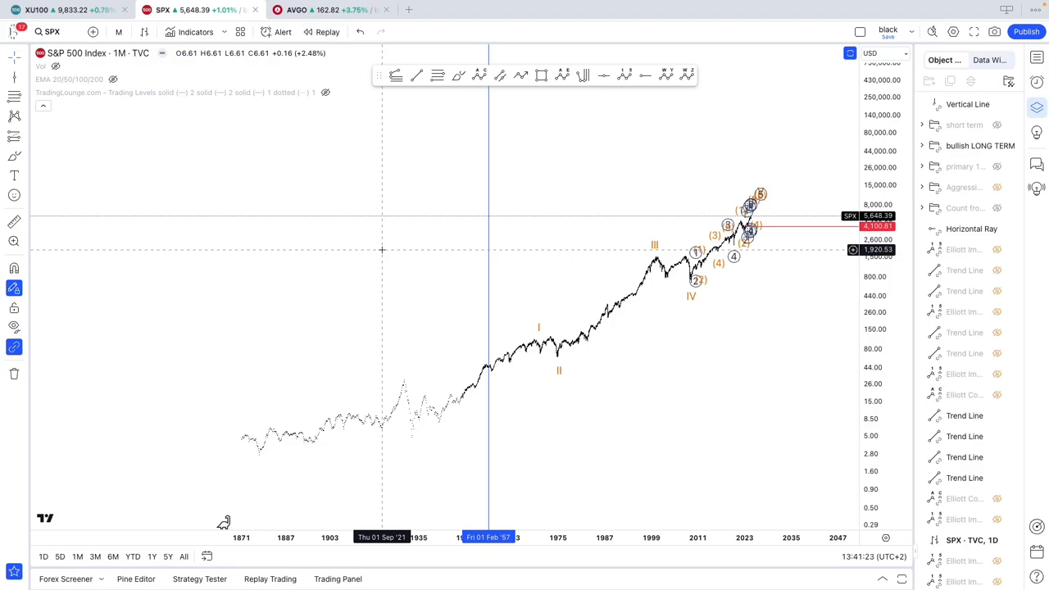
pyautogui.moveTo(584, 177)
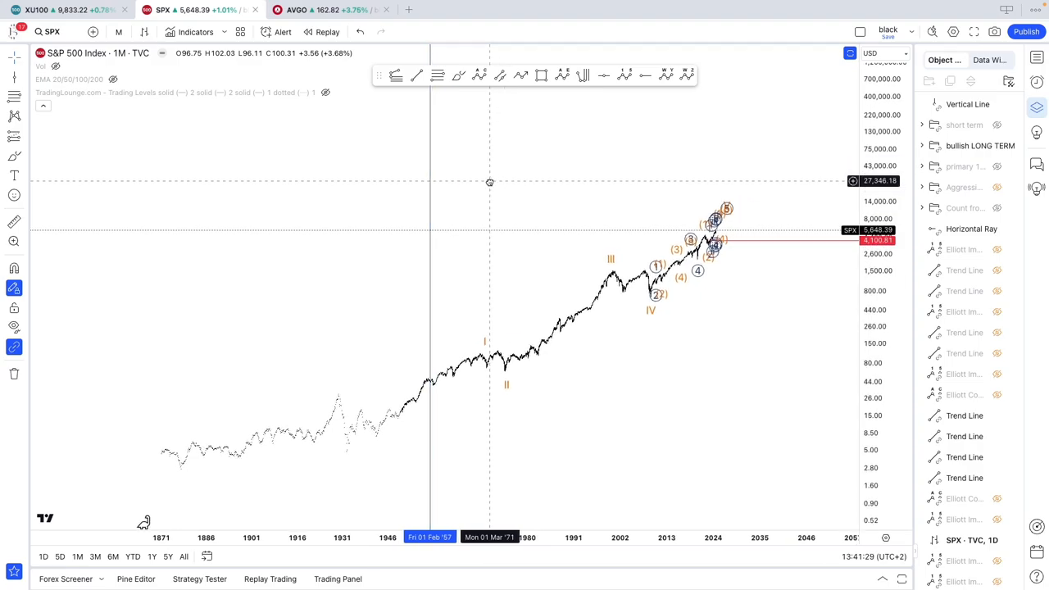
pyautogui.moveTo(489, 181)
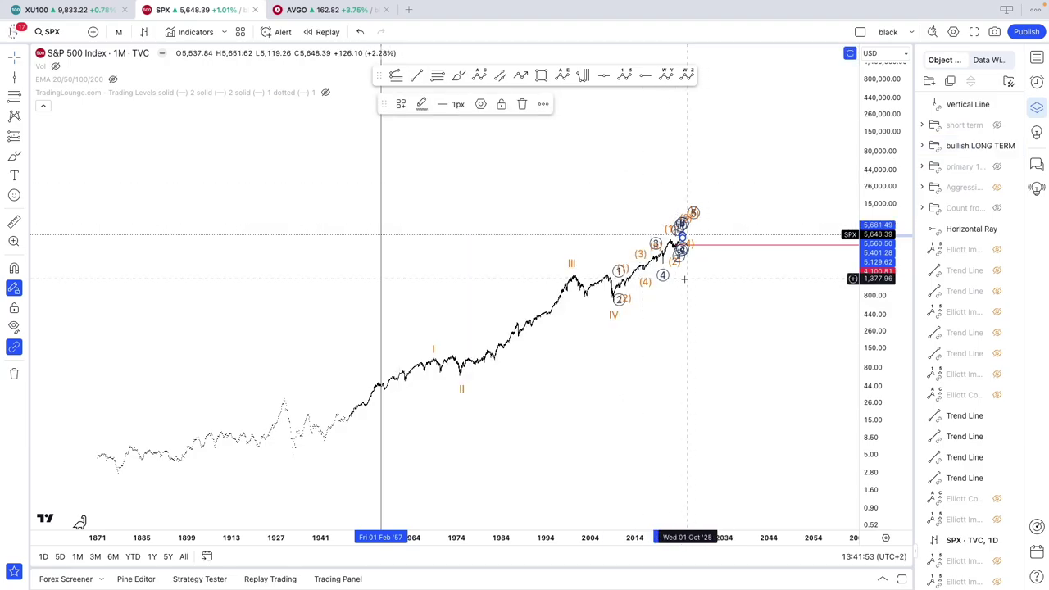
pyautogui.moveTo(717, 292)
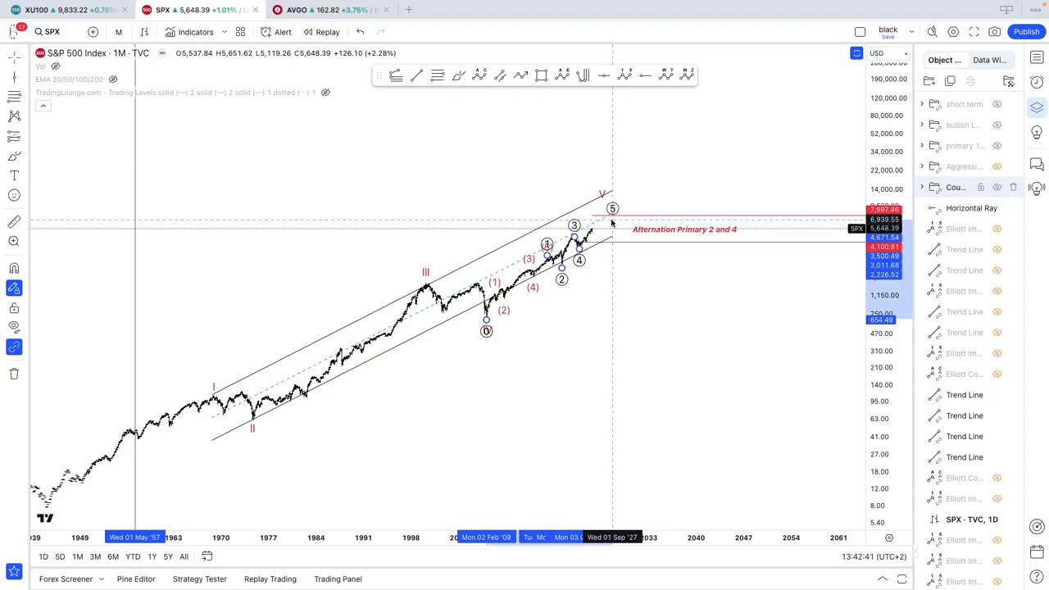
pyautogui.moveTo(603, 221)
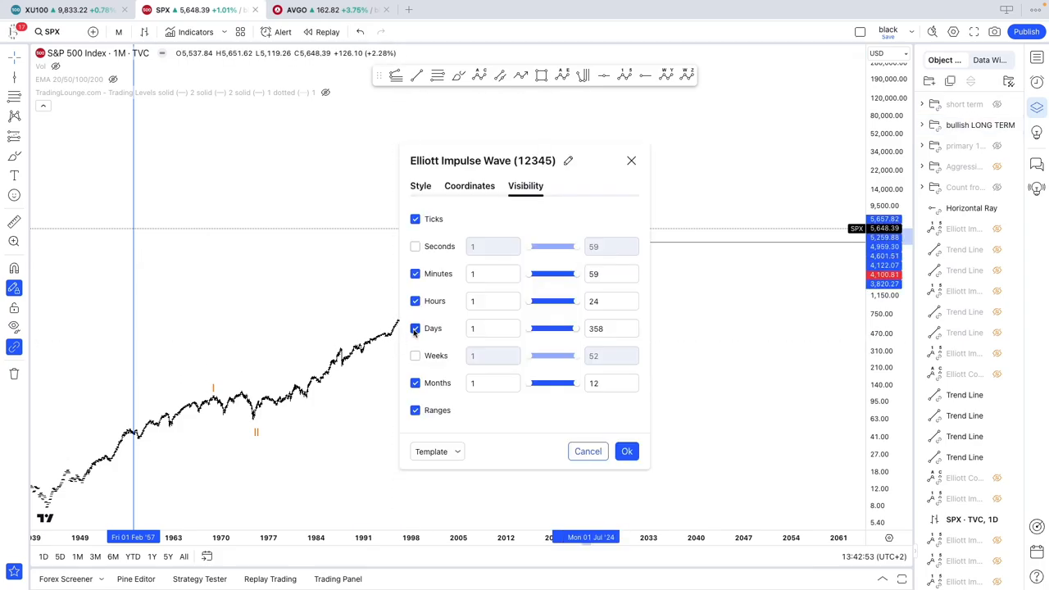
# - Tick Weeks in the Elliott Impulse Wave visibility settings and confirm with Ok
pyautogui.click(626, 450)
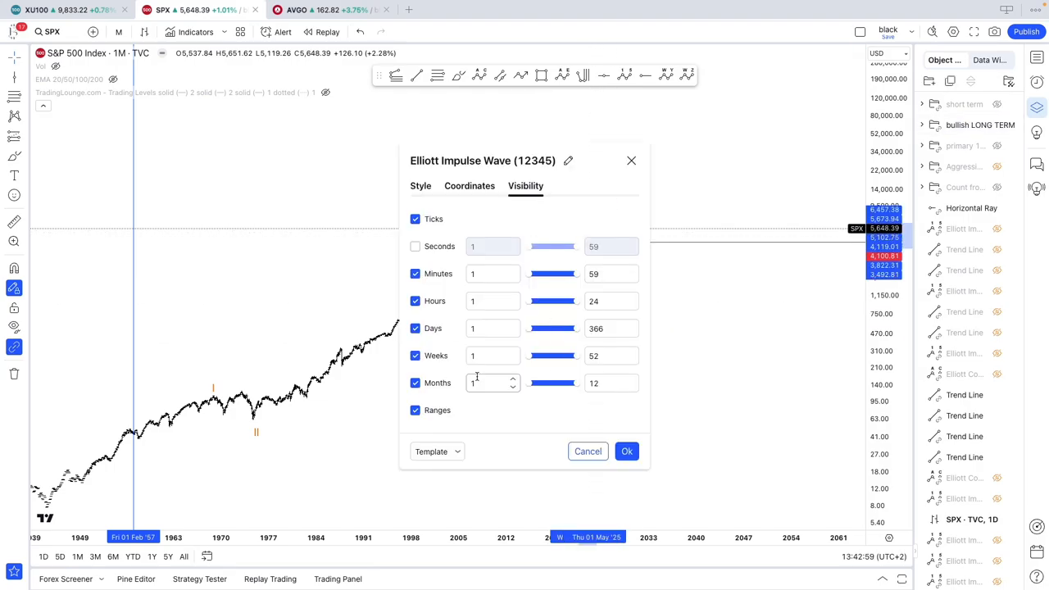
pyautogui.click(626, 451)
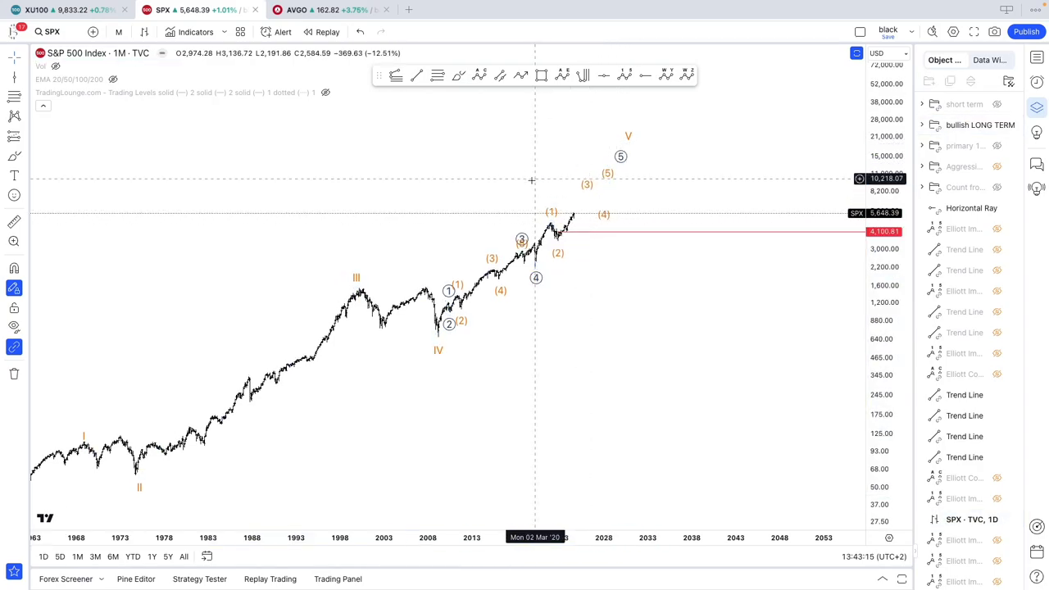
pyautogui.moveTo(521, 180)
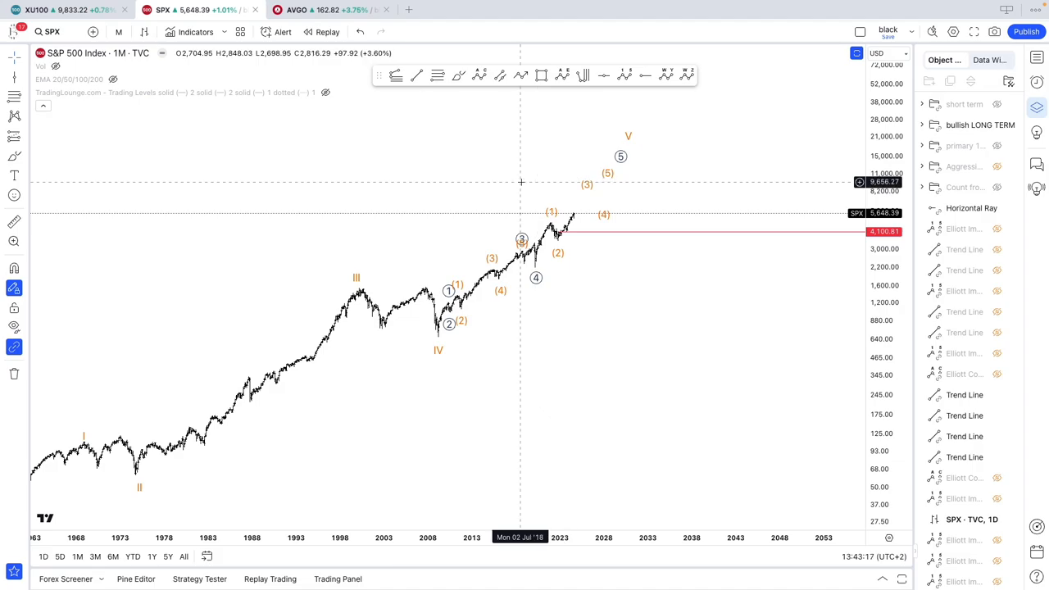
pyautogui.moveTo(629, 93)
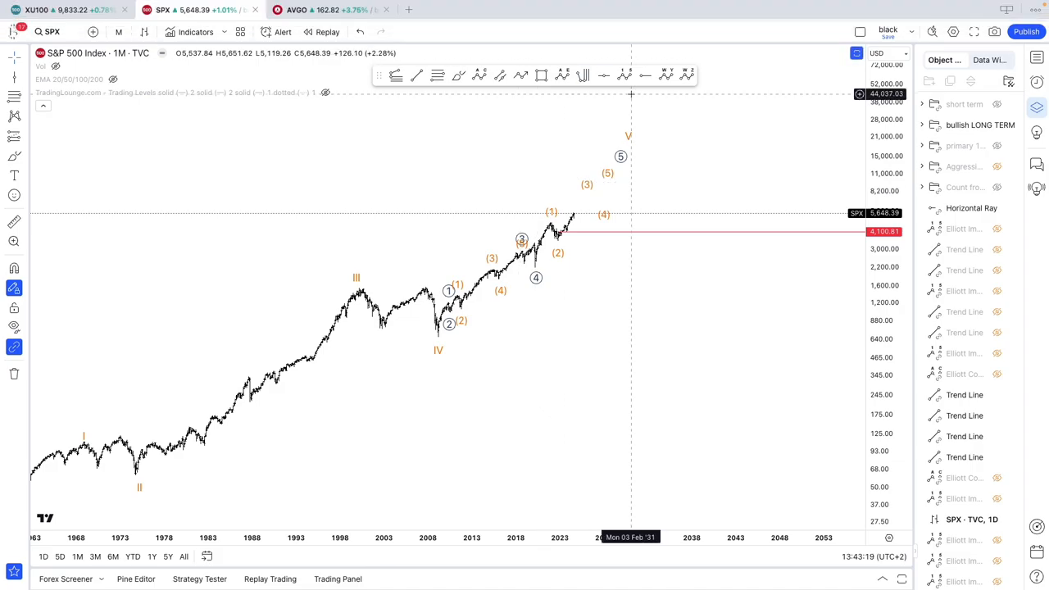
pyautogui.moveTo(652, 108)
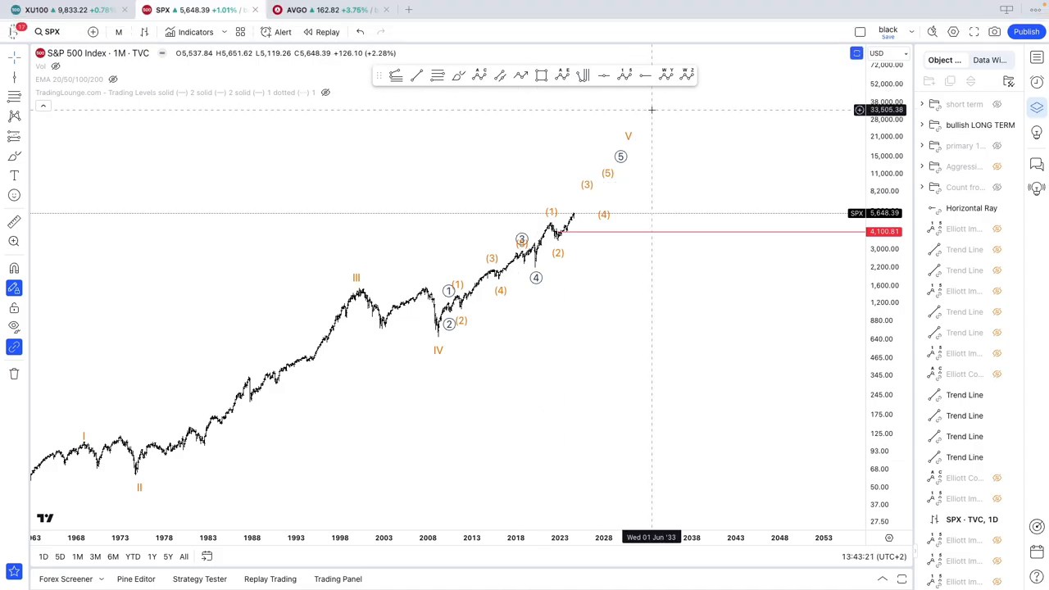
pyautogui.moveTo(609, 236)
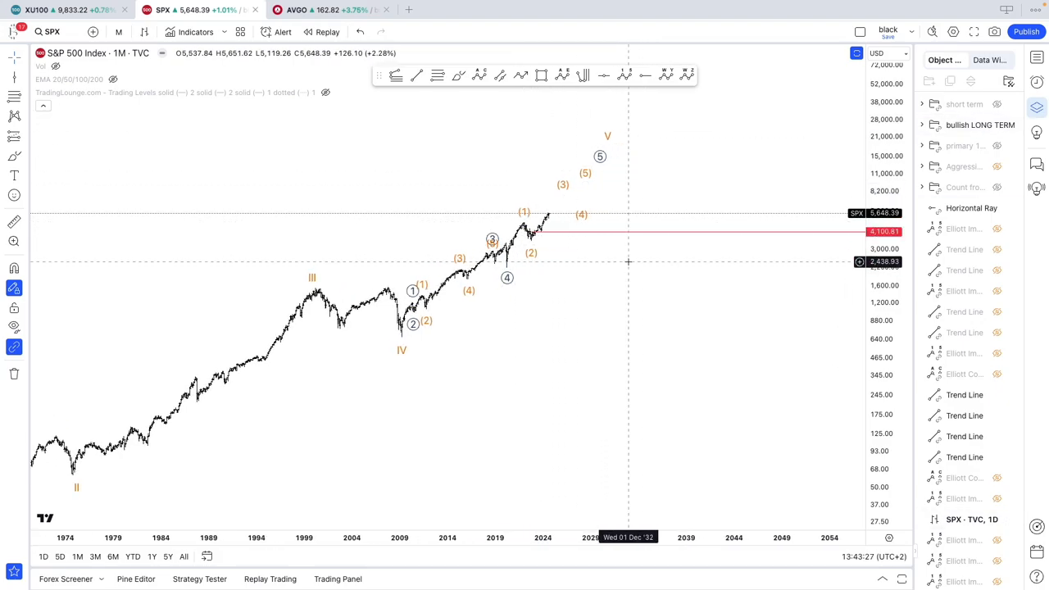
# - Toggle the bullish LONG TERM group's eye icon so the monthly chart shows bare price history
pyautogui.click(996, 124)
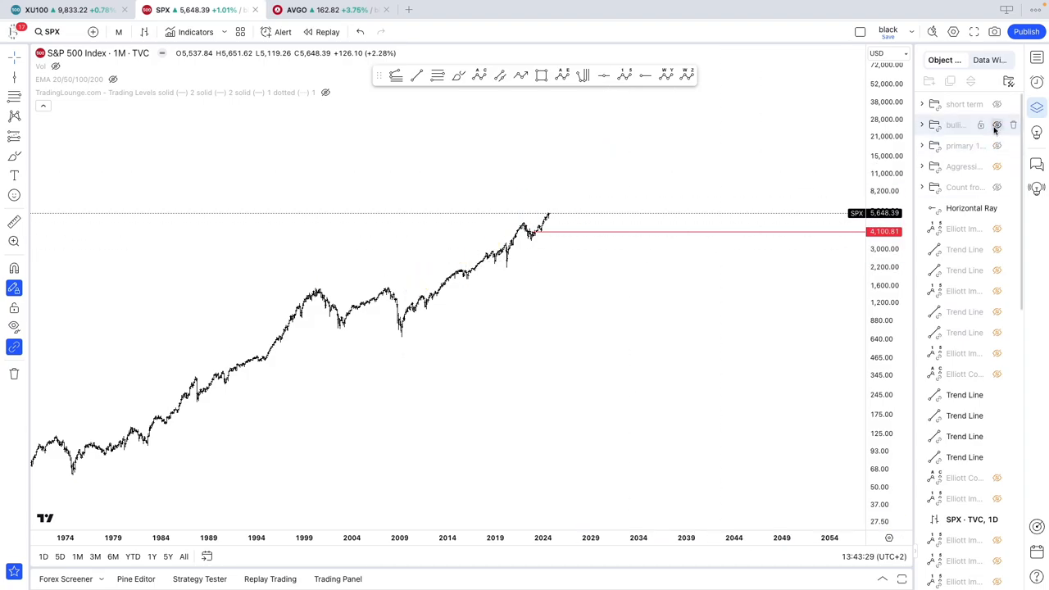
pyautogui.click(996, 124)
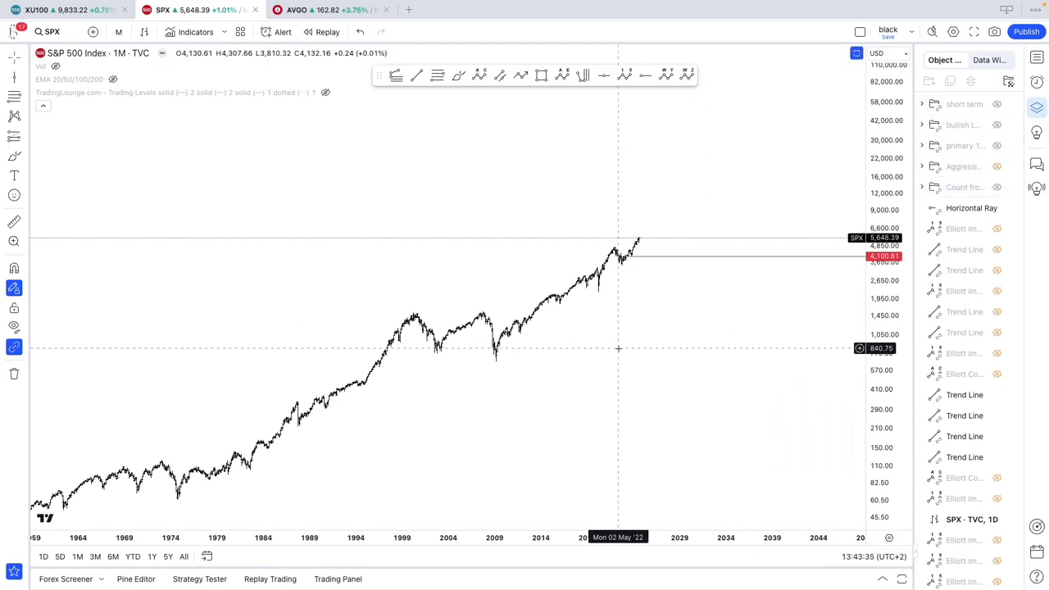
# - Briefly show and hide Count from 1957, then show the primary wave count with waves 3-5 projected
pyautogui.click(998, 187)
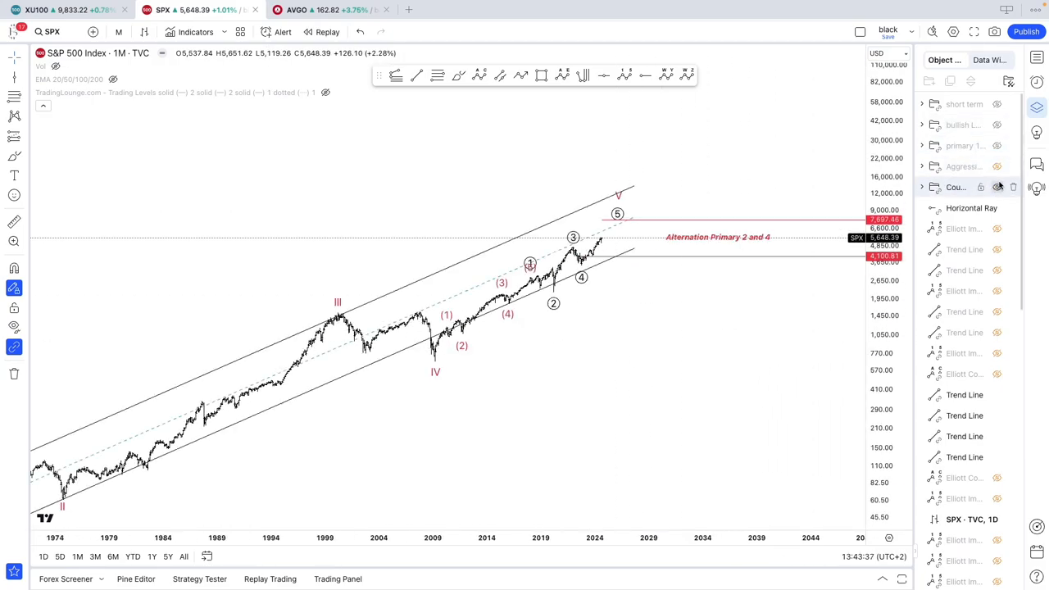
pyautogui.click(998, 187)
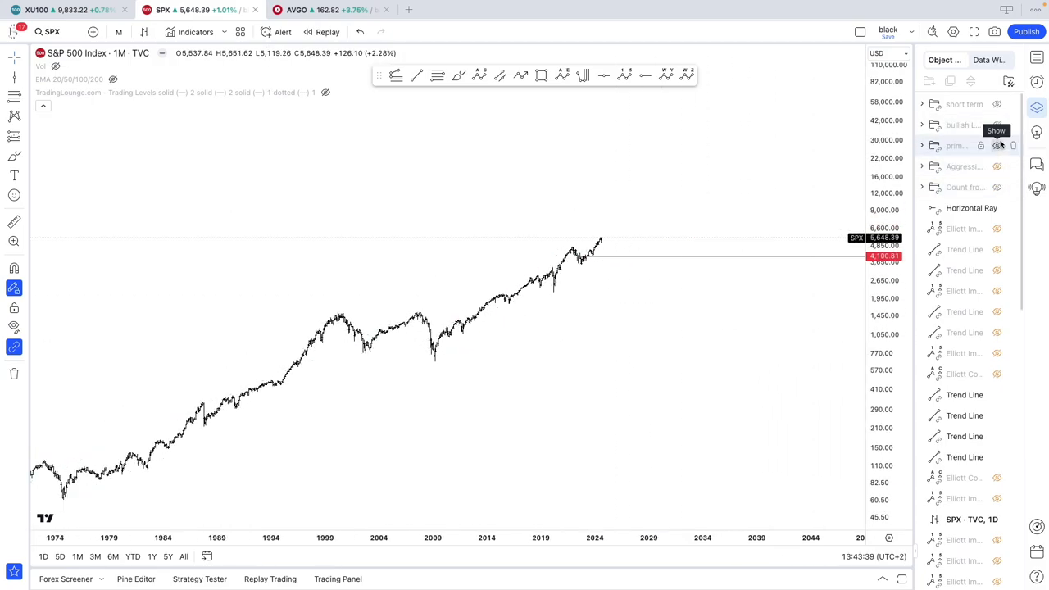
pyautogui.click(996, 144)
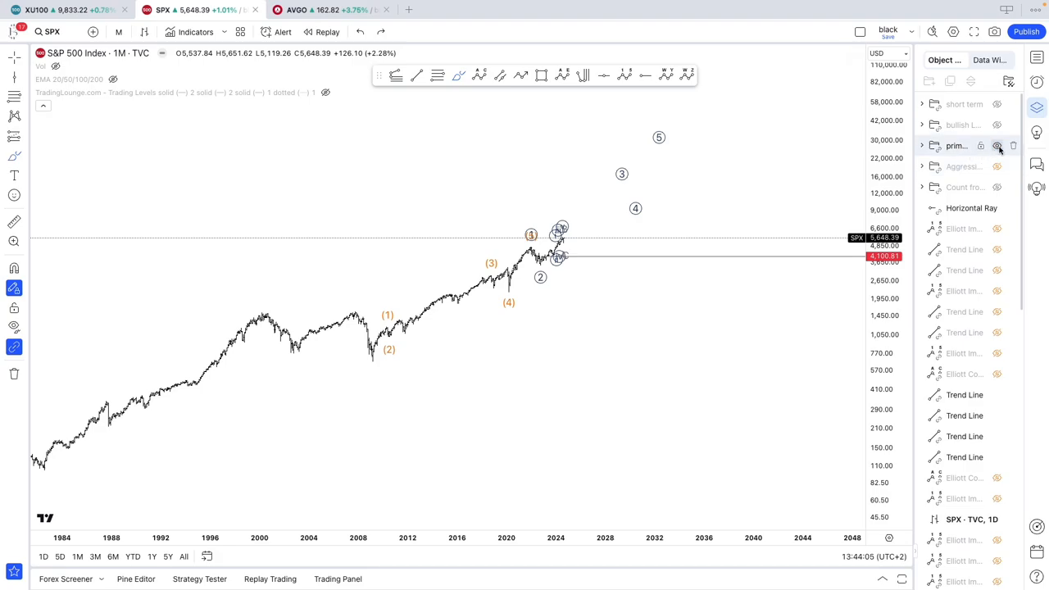
pyautogui.moveTo(997, 146)
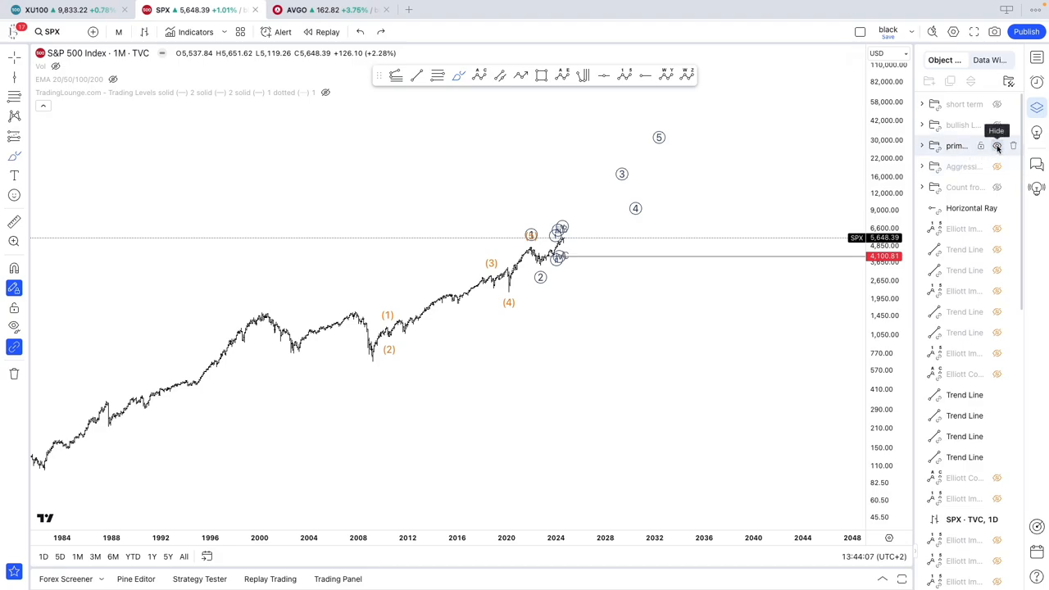
# - Hide the primary wave count, leaving bare monthly S&P 500 price history
pyautogui.click(996, 144)
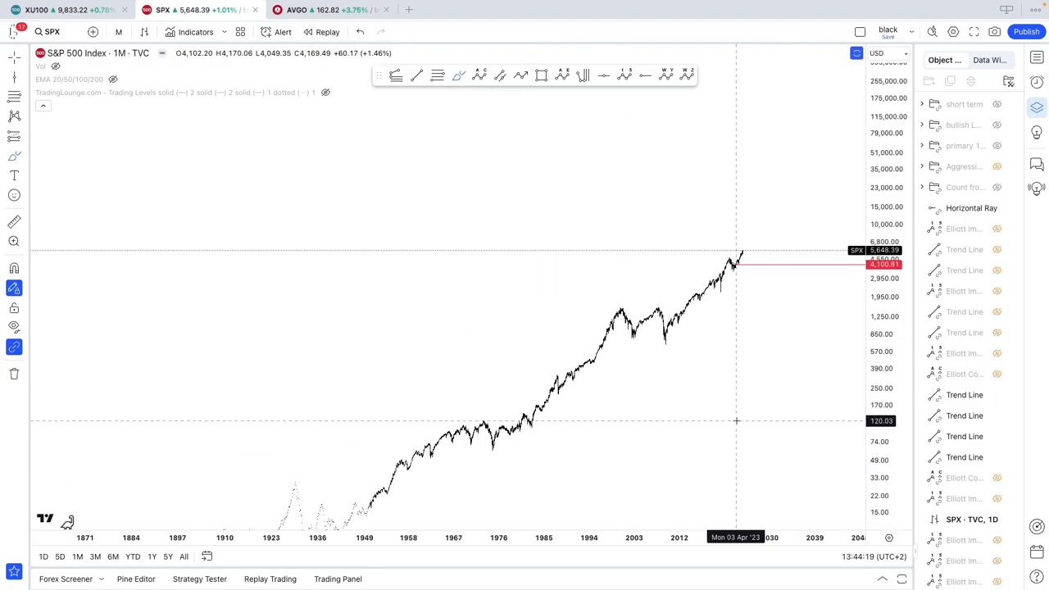
pyautogui.moveTo(626, 349)
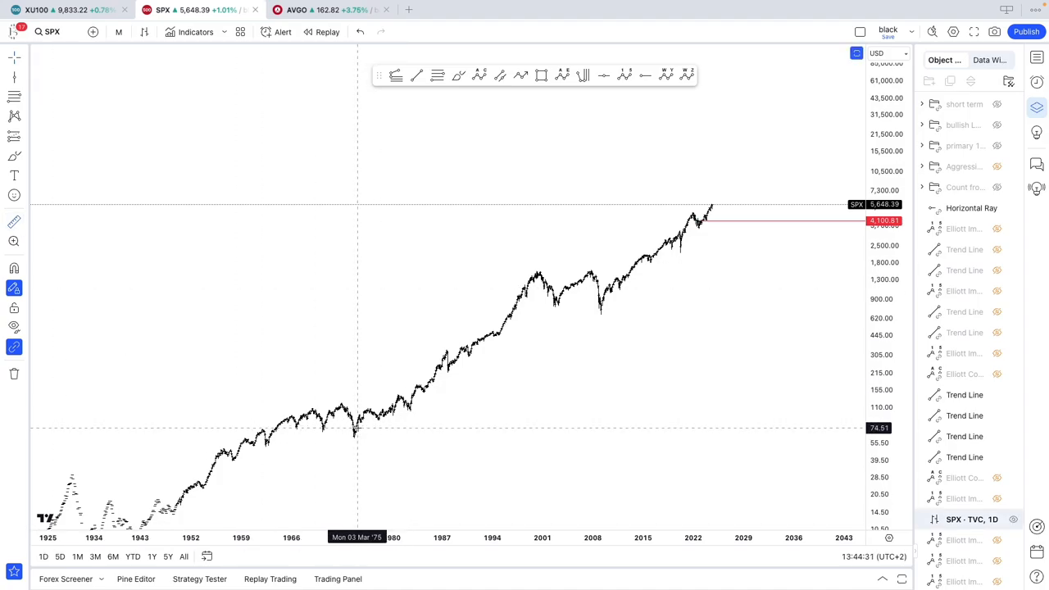
pyautogui.moveTo(358, 429); pyautogui.dragTo(455, 352)
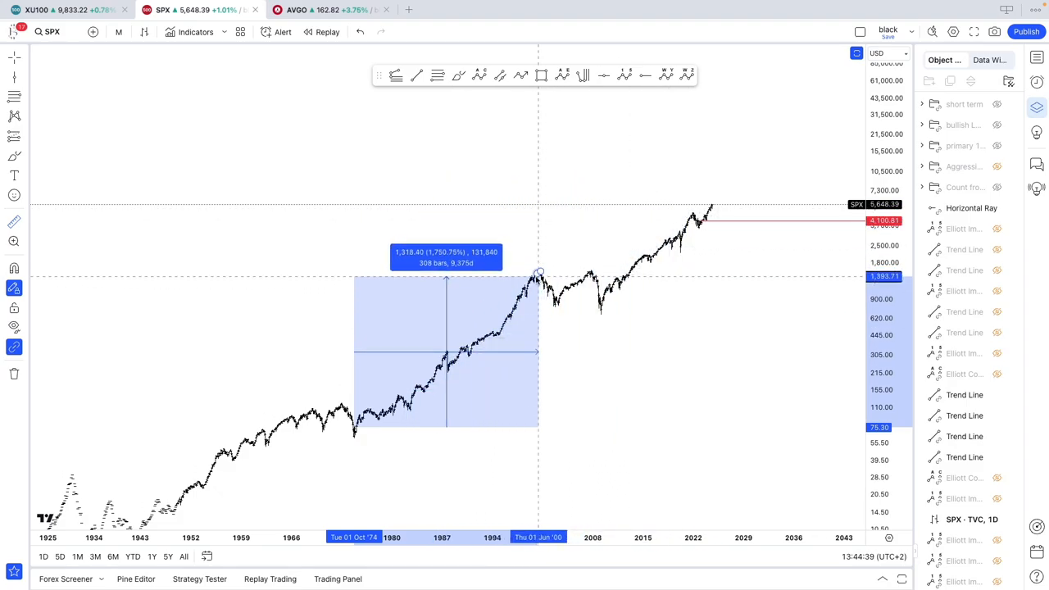
pyautogui.moveTo(537, 270); pyautogui.dragTo(696, 216)
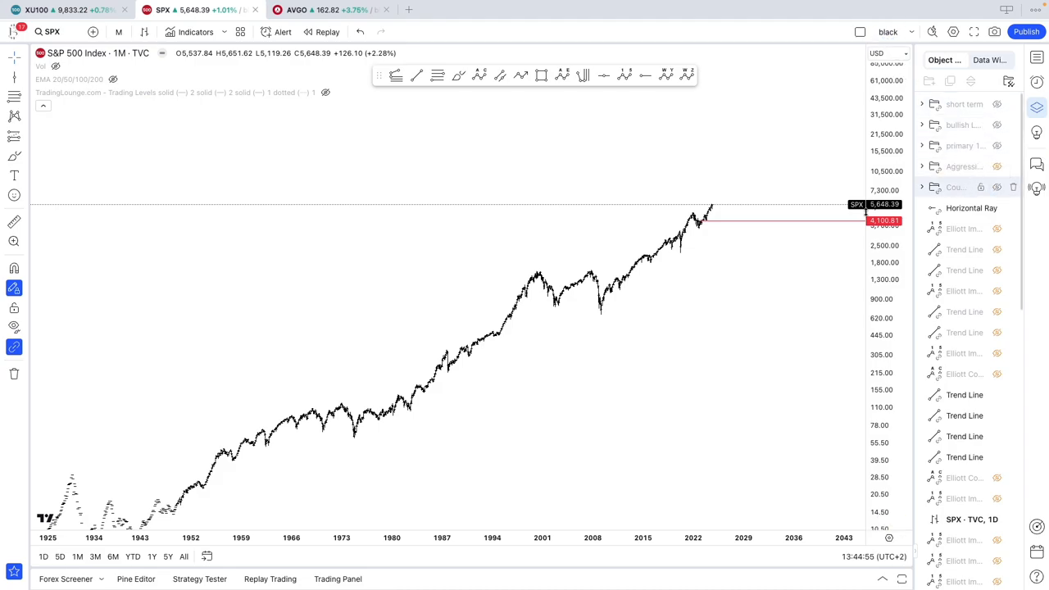
# - Show Count from 1957 with its channel, hide it again, then show the primary wave count
pyautogui.click(997, 187)
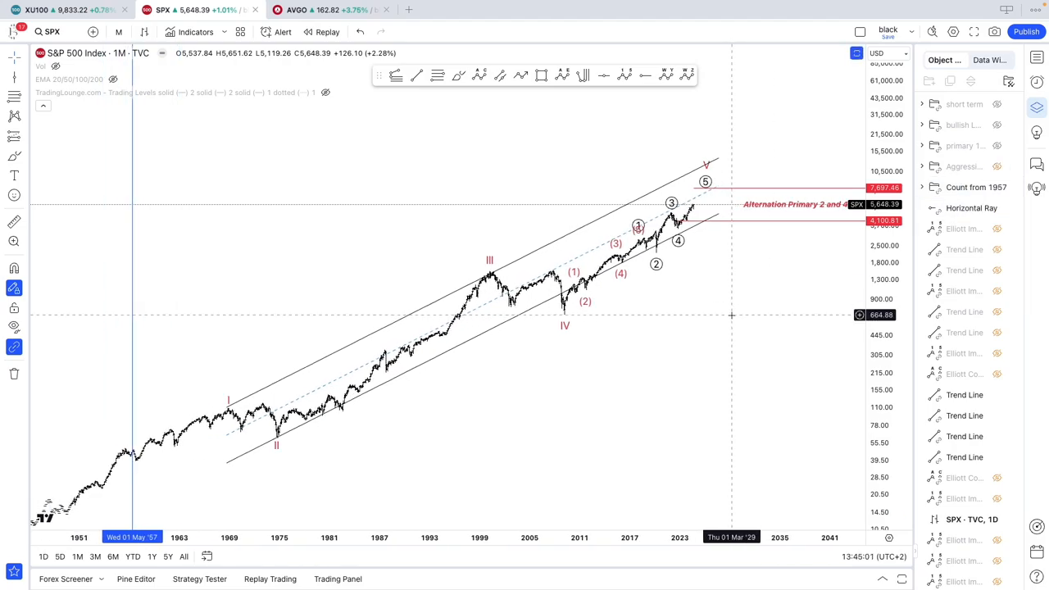
pyautogui.rightClick(731, 315)
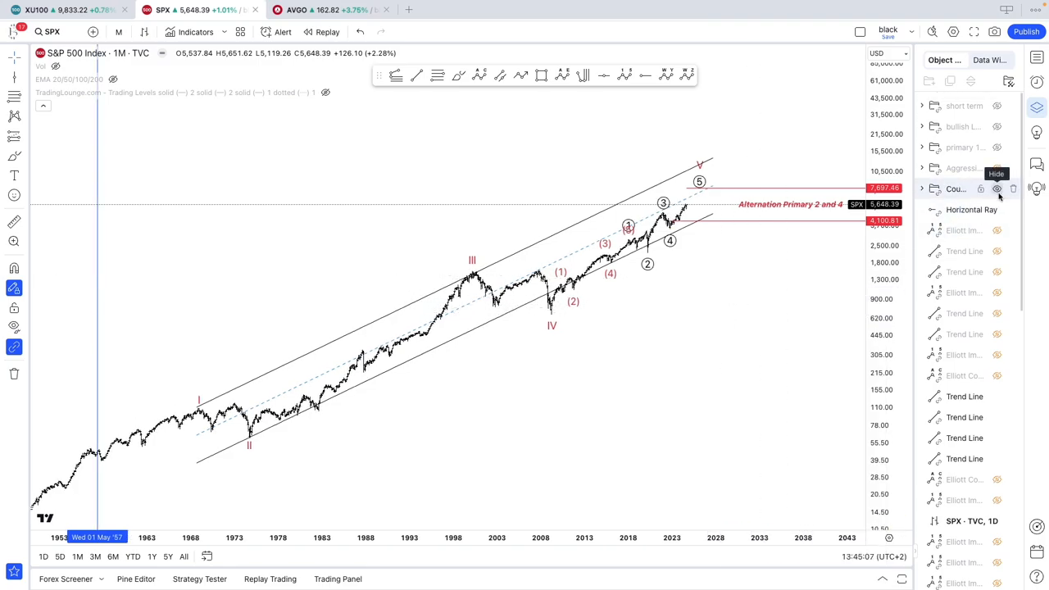
pyautogui.click(997, 188)
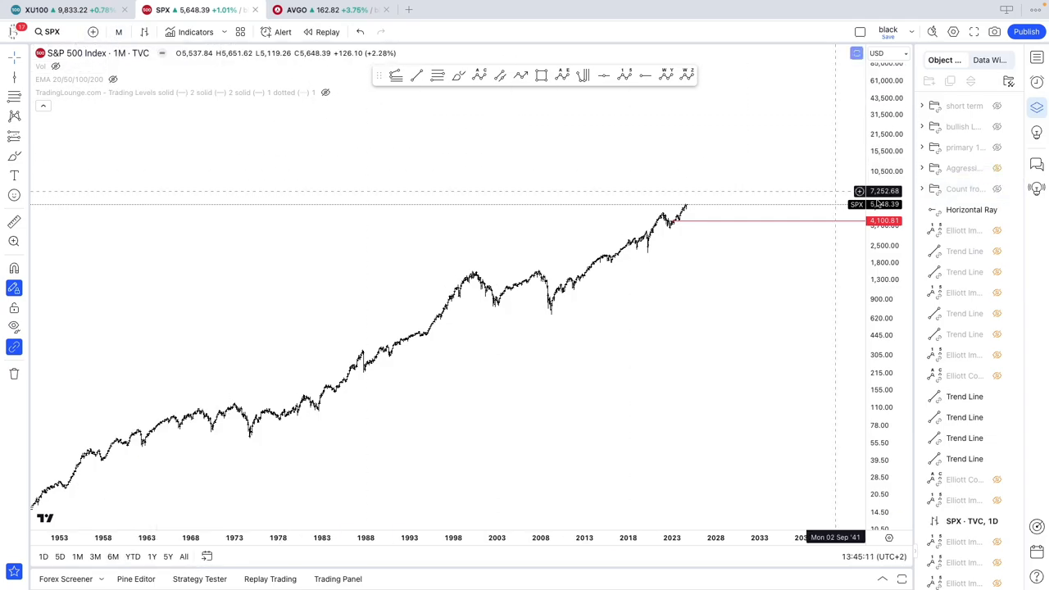
pyautogui.click(996, 148)
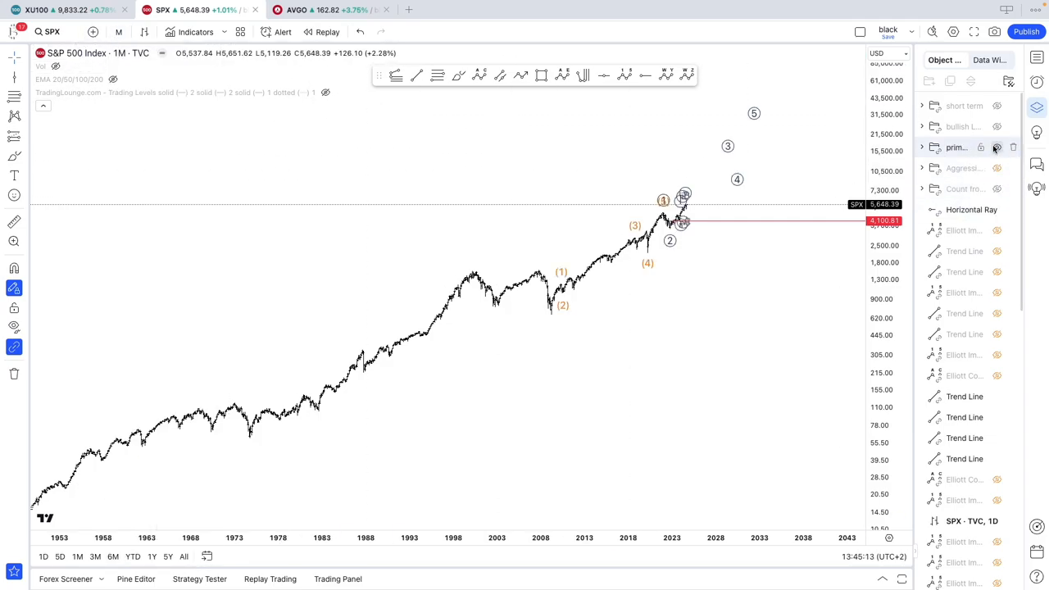
# - Switch the S&P 500 chart to the 1D timeframe and hide the wave count shown on it
pyautogui.click(118, 31)
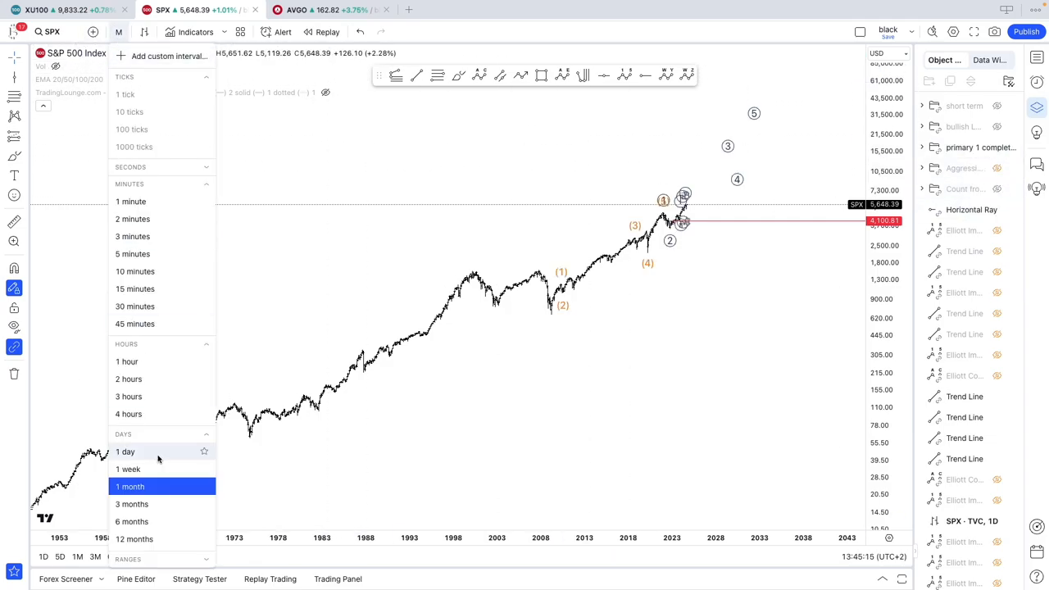
pyautogui.click(124, 452)
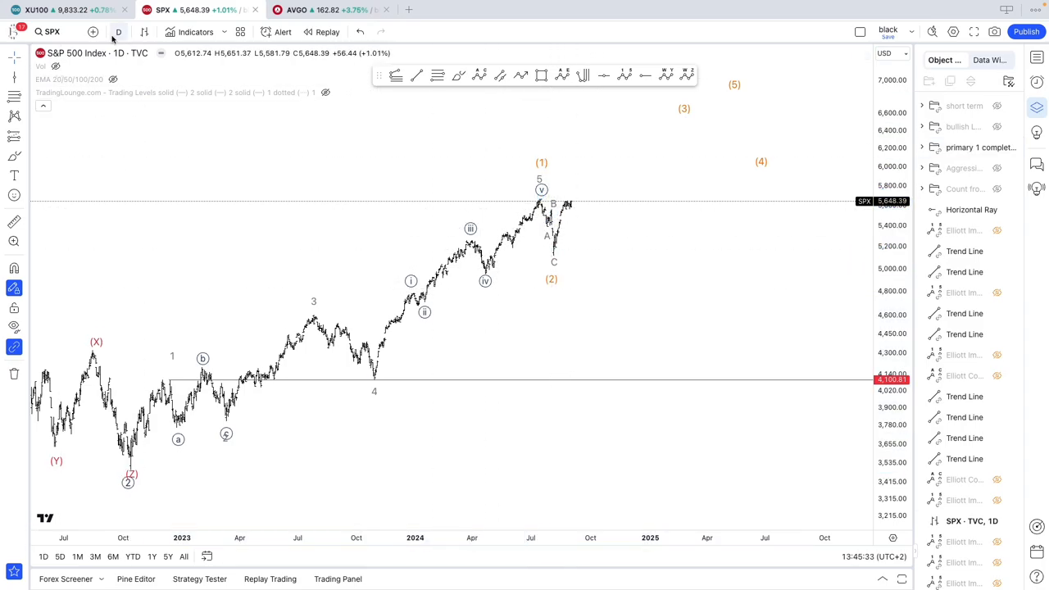
pyautogui.moveTo(707, 183)
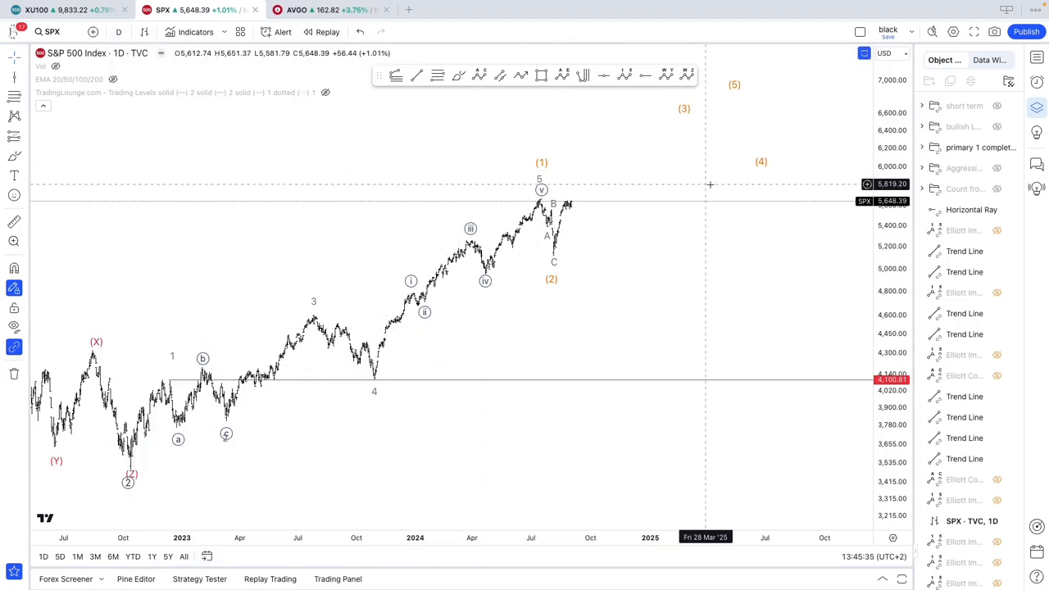
pyautogui.click(996, 105)
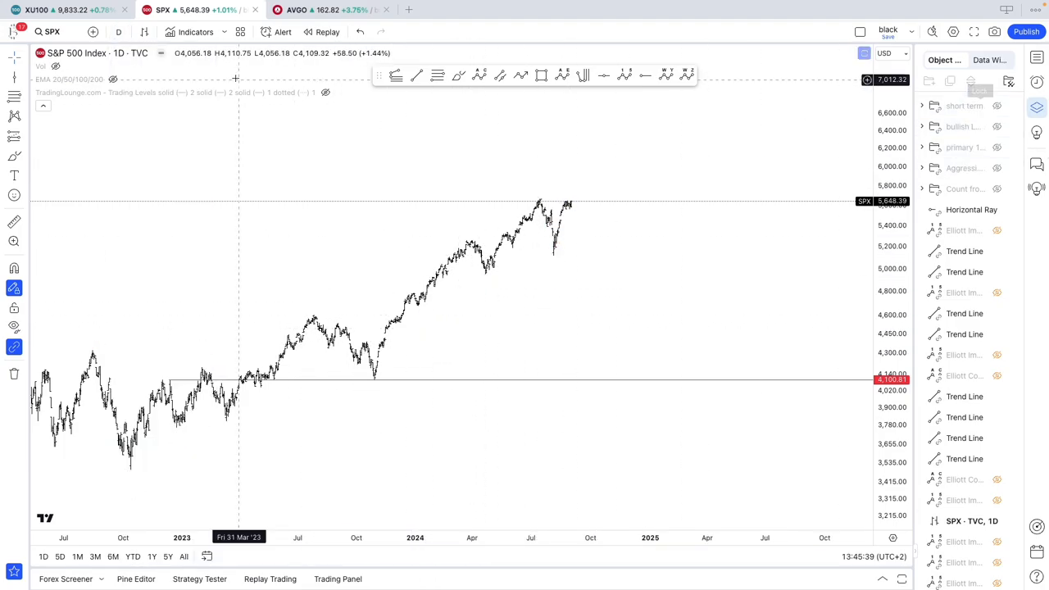
pyautogui.click(118, 31)
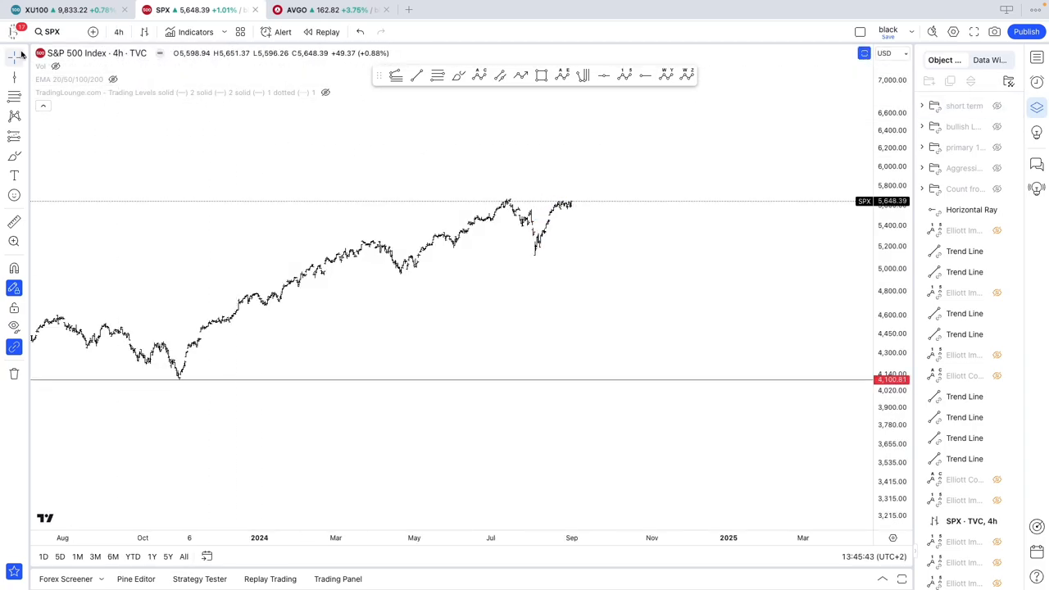
pyautogui.click(118, 32)
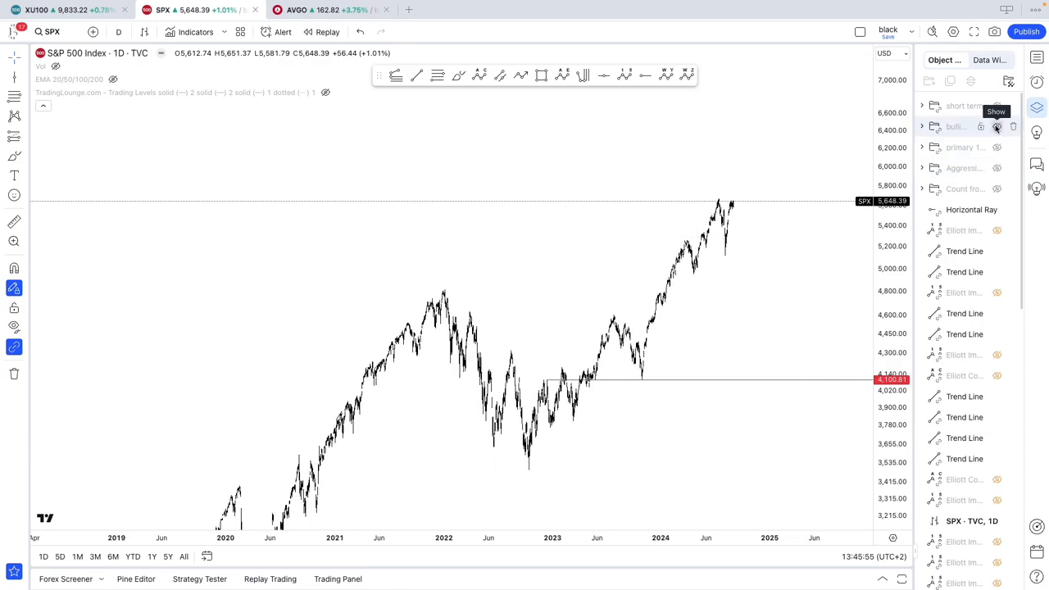
# - Show the bullish long-term wave count for review, then hide it again
pyautogui.click(997, 126)
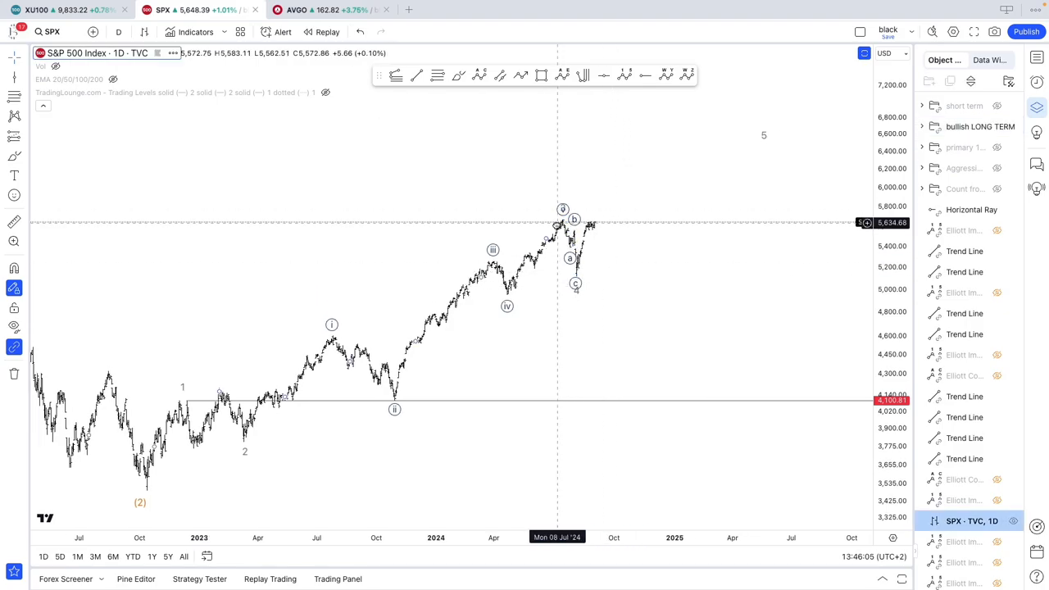
pyautogui.moveTo(410, 213)
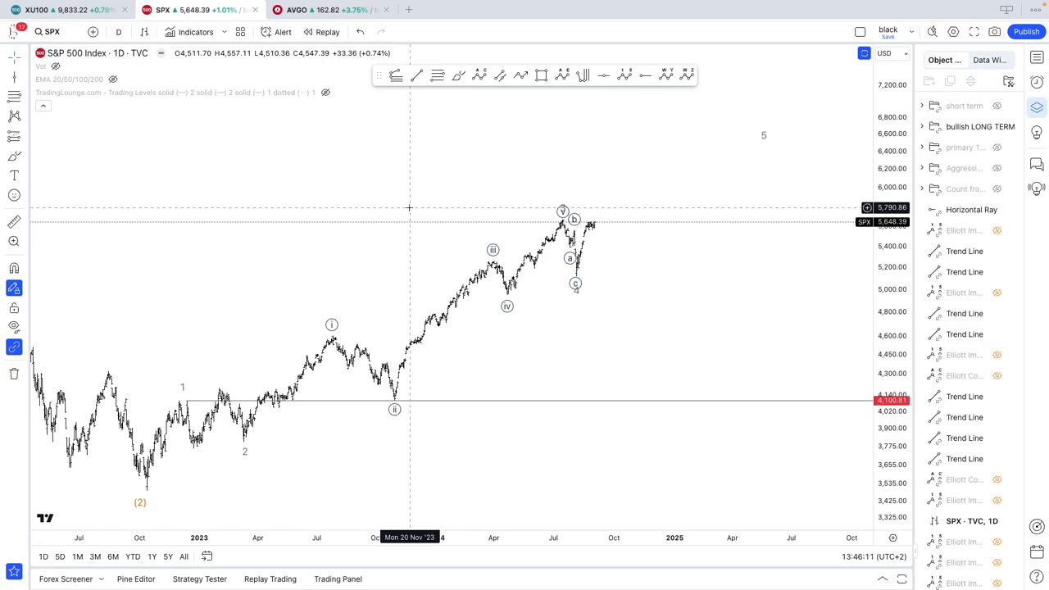
pyautogui.click(997, 147)
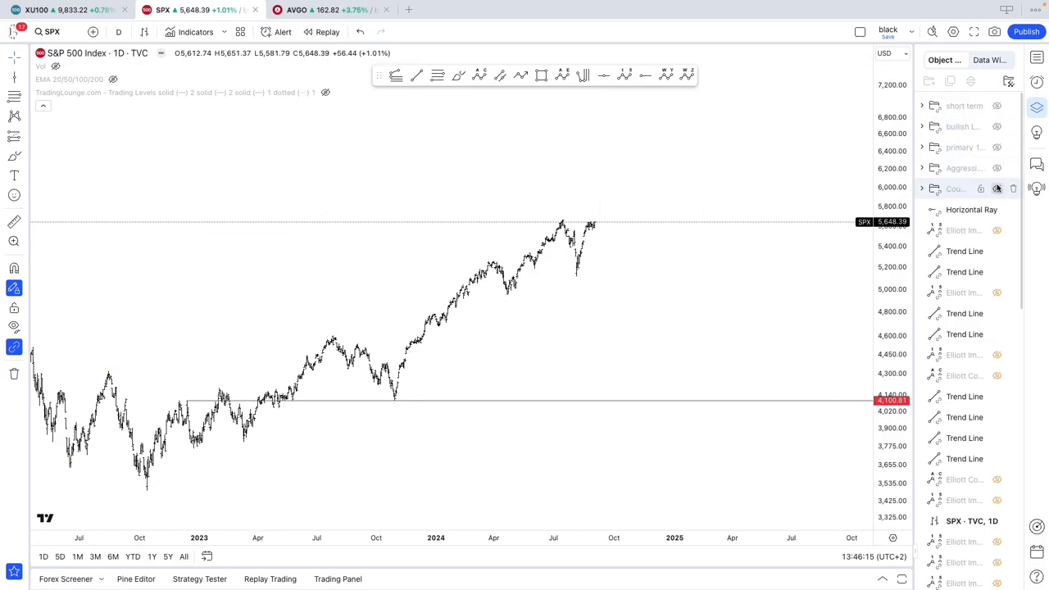
# - Show the primary 1 wave count on the daily chart, then hide it again
pyautogui.click(996, 147)
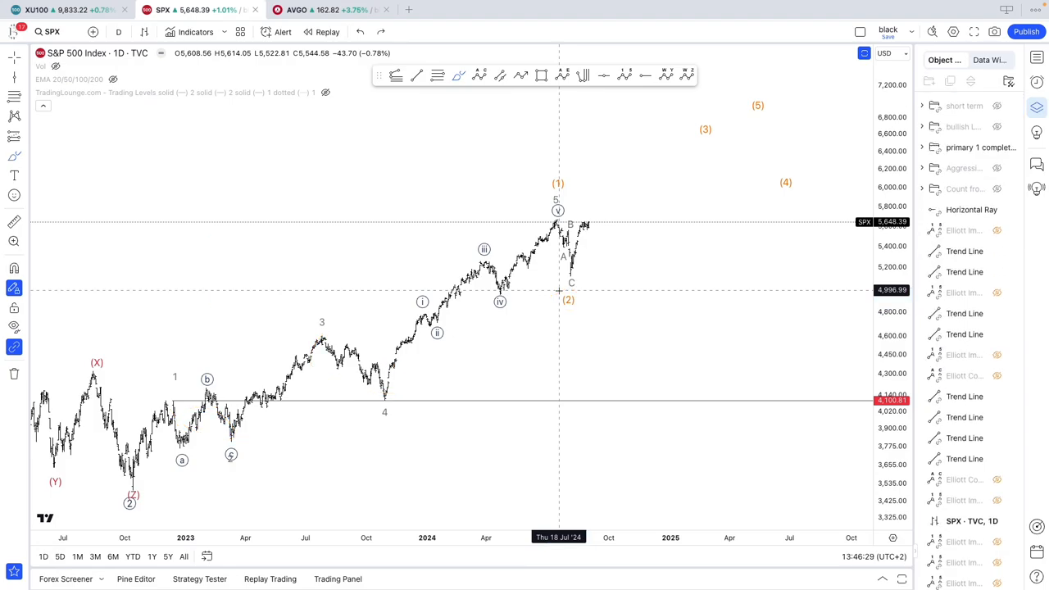
pyautogui.click(996, 126)
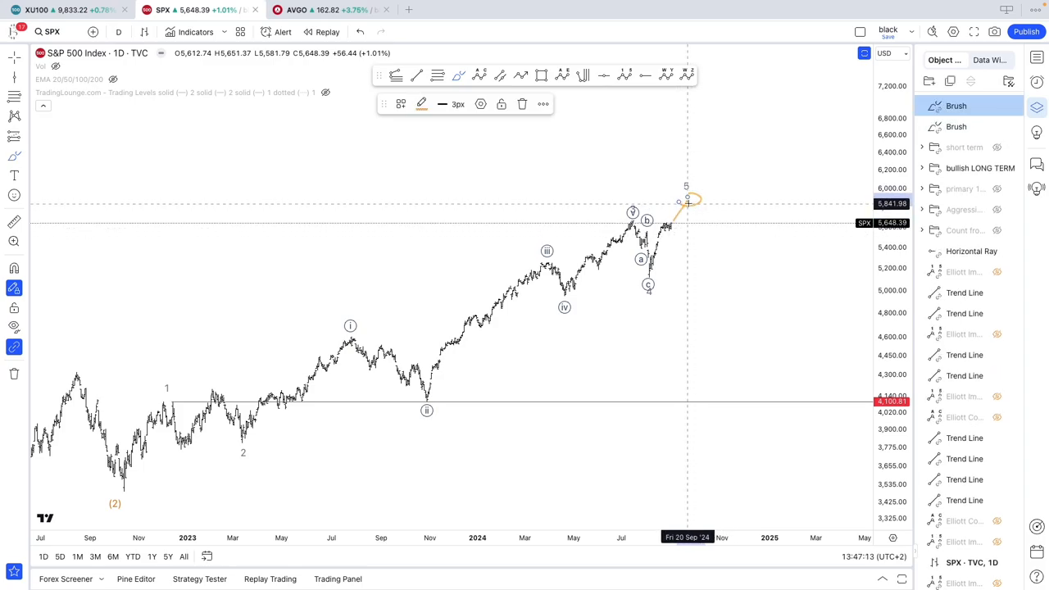
# - Brush a projected path up to wave 5 and back down, circling the wave 5 target area
pyautogui.moveTo(696, 200); pyautogui.dragTo(734, 245)
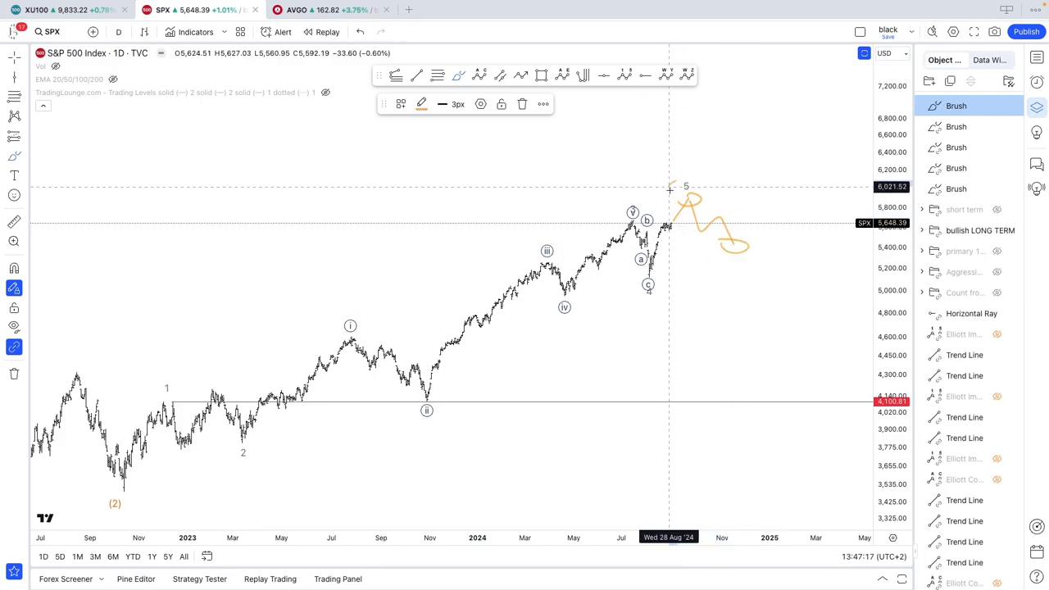
pyautogui.moveTo(670, 185)
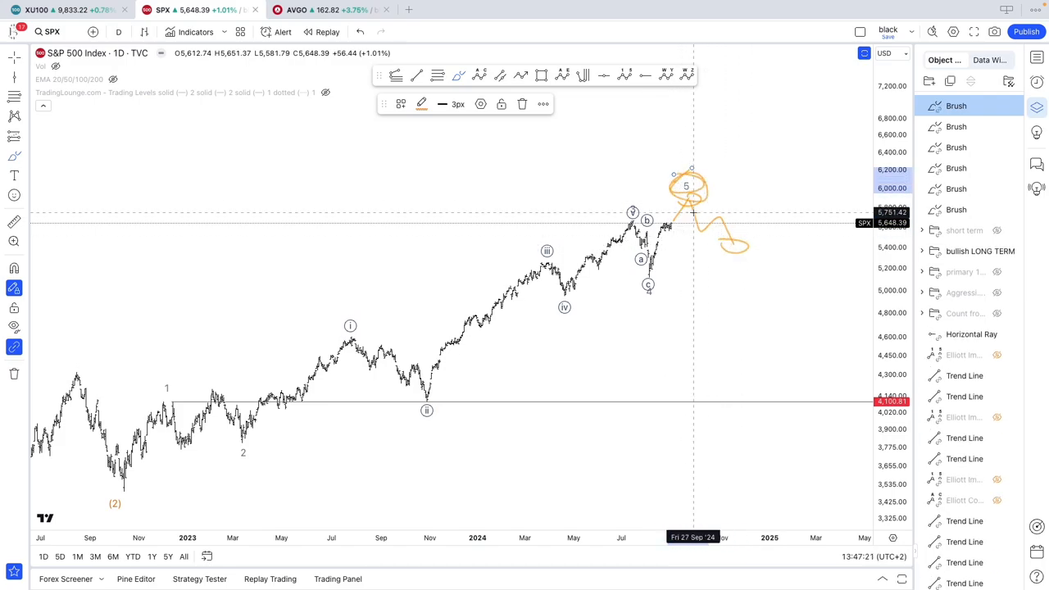
pyautogui.moveTo(713, 279); pyautogui.dragTo(770, 320)
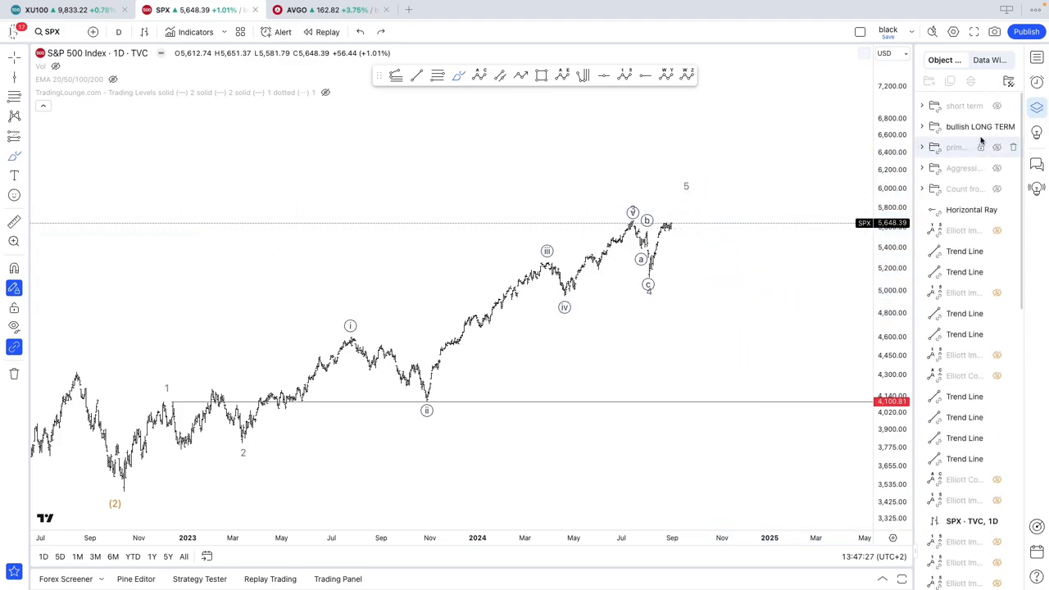
# - Hide the bullish long-term count and show the alternative count with waves (1), (2) done and (3) projected
pyautogui.click(996, 105)
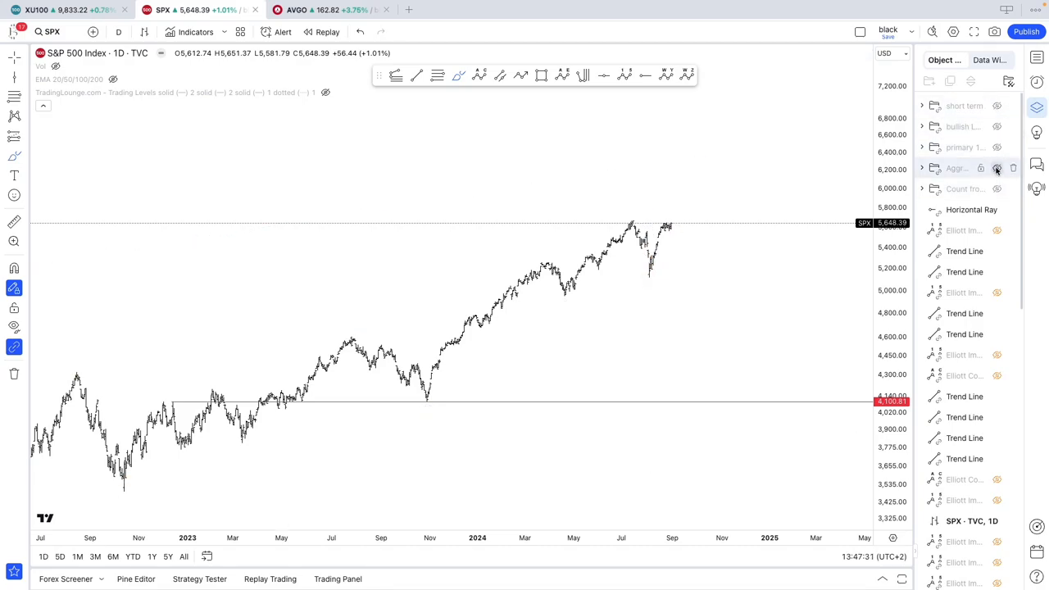
pyautogui.click(996, 148)
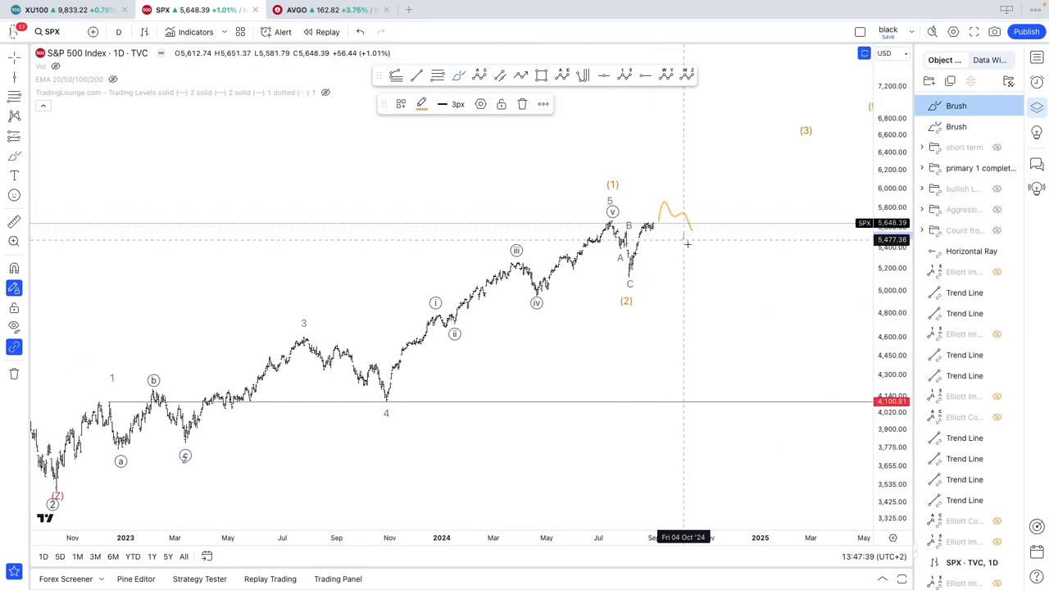
# - Brush a rough projected path beyond wave (2) on the alternative daily count
pyautogui.moveTo(685, 242); pyautogui.dragTo(757, 144)
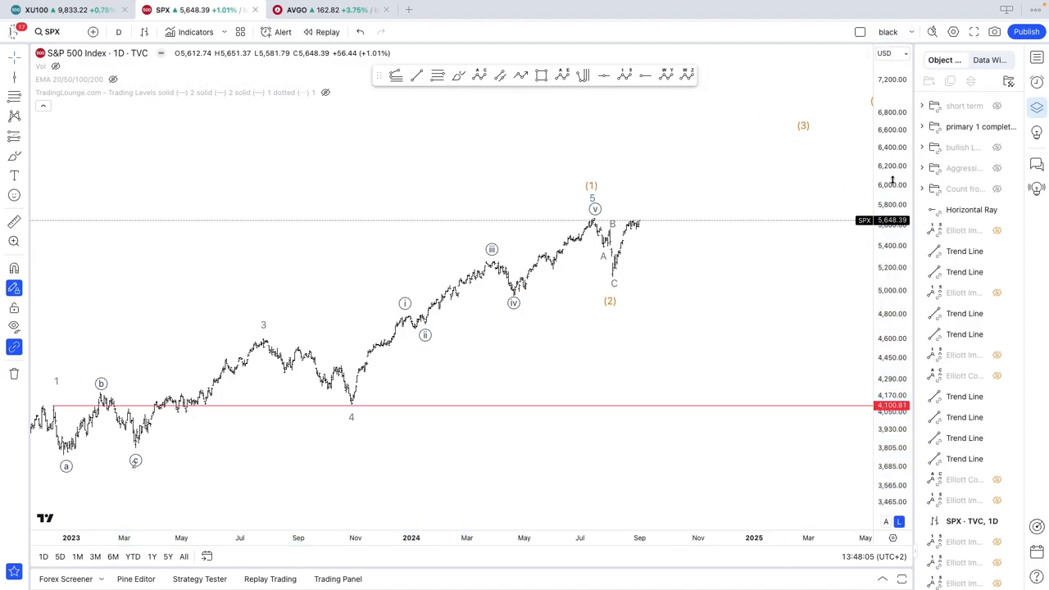
pyautogui.moveTo(616, 377)
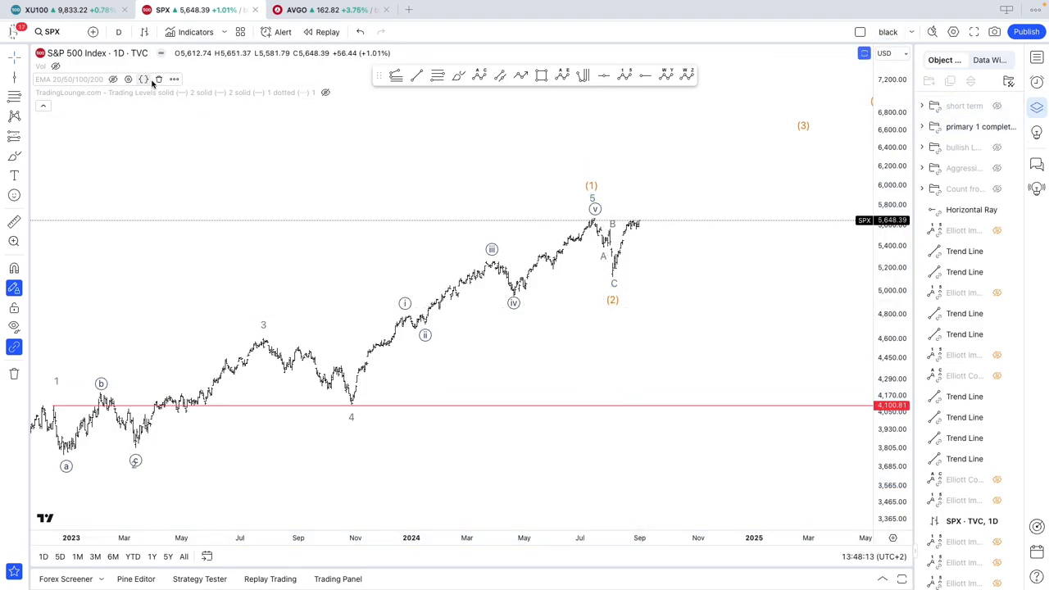
# - Switch the S&P 500 chart to the 1-hour interval showing the sub-wave count from the wave (2) low
pyautogui.click(118, 31)
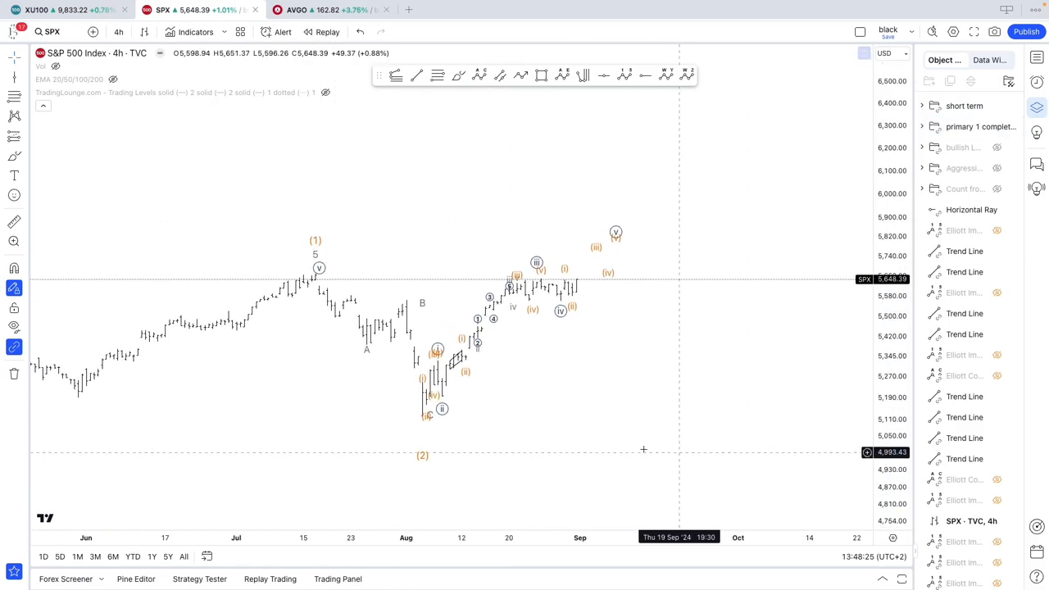
pyautogui.click(118, 32)
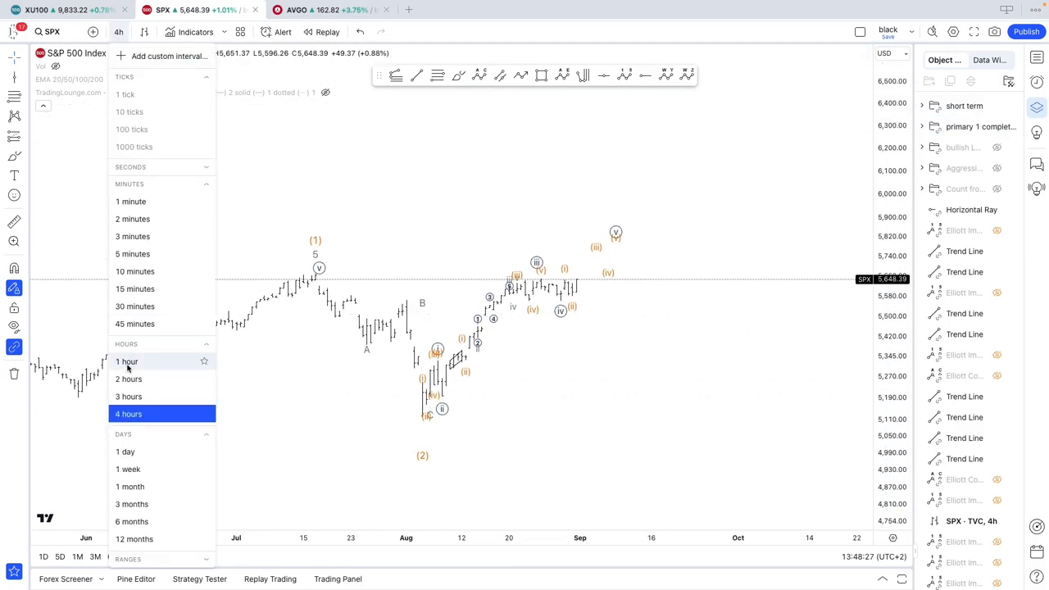
pyautogui.click(127, 362)
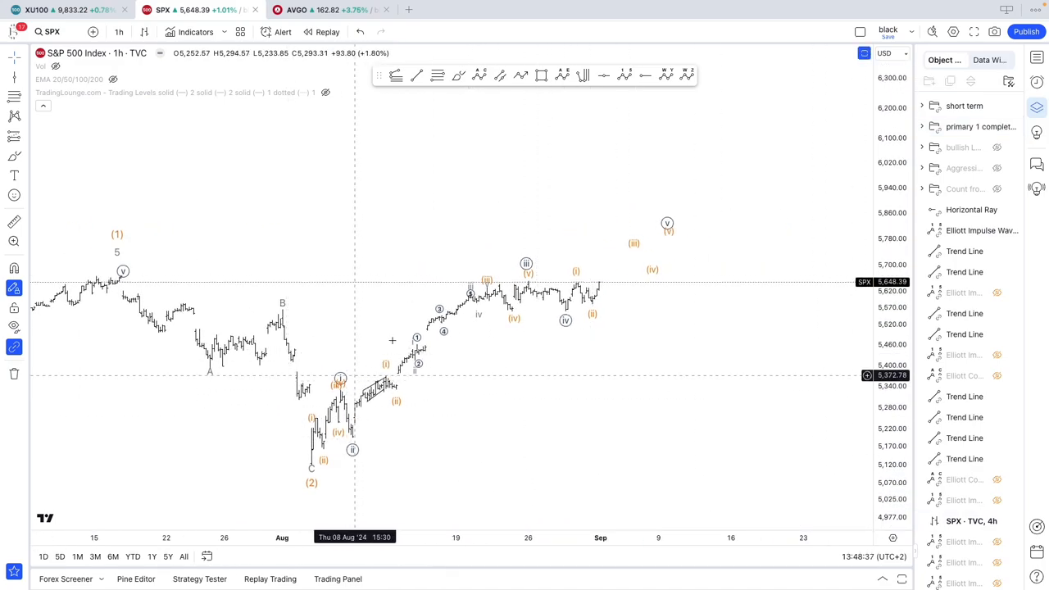
pyautogui.moveTo(309, 474)
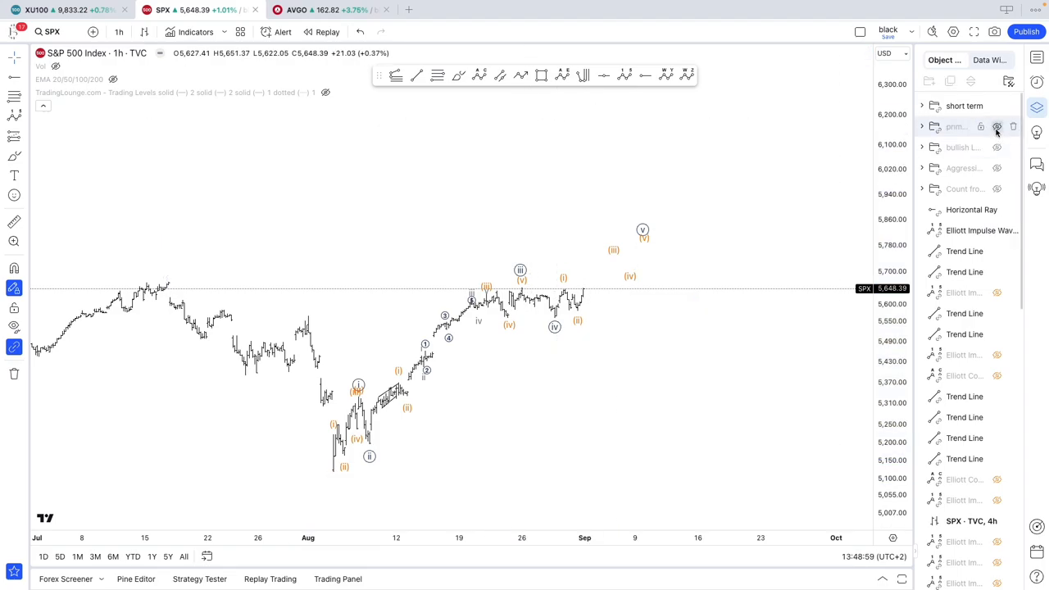
# - Hide the primary 1 count so the bullish long-term count labels the August low as wave 4
pyautogui.click(996, 126)
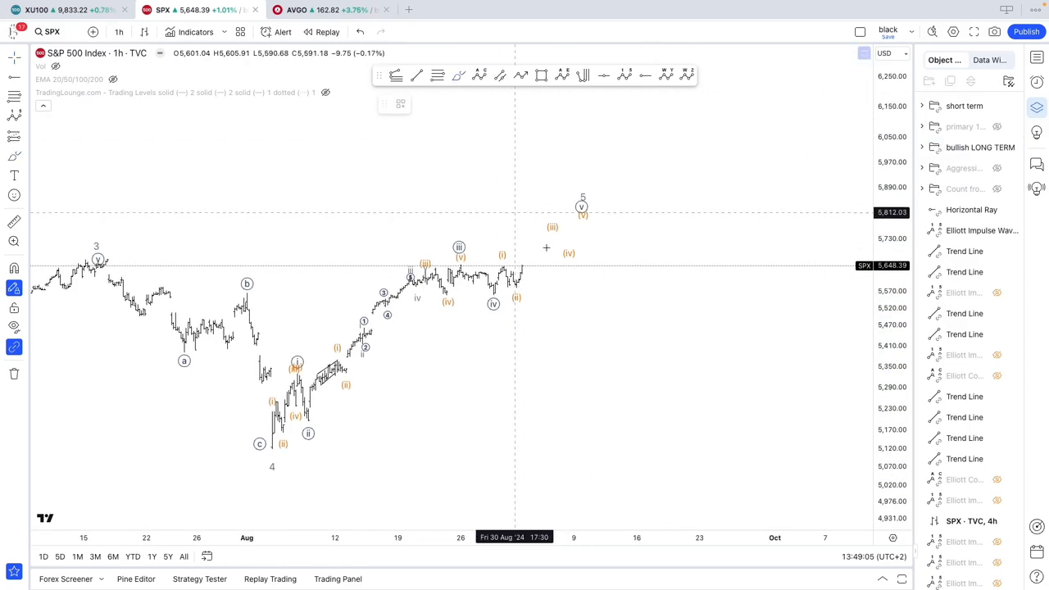
# - Brush a falling path from the projected wave 5 top down toward roughly 5,000
pyautogui.moveTo(581, 216); pyautogui.dragTo(767, 479)
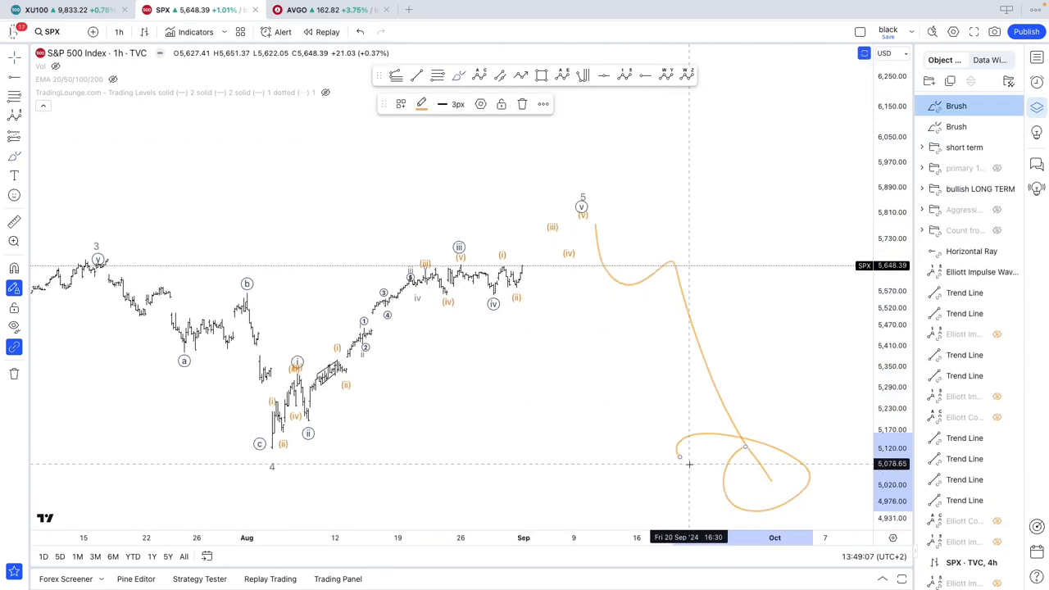
pyautogui.moveTo(760, 488)
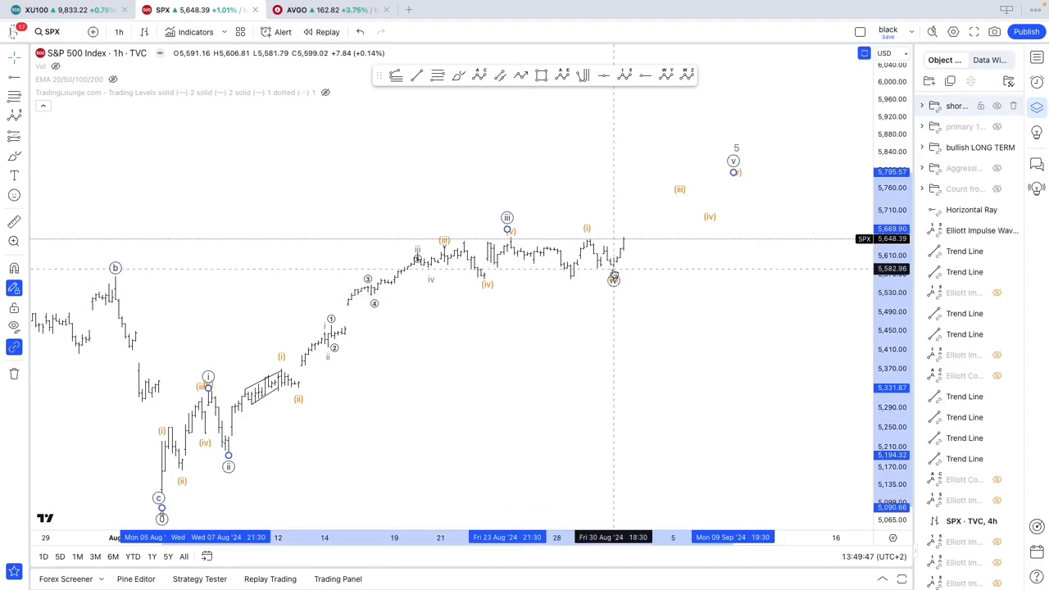
pyautogui.moveTo(574, 288)
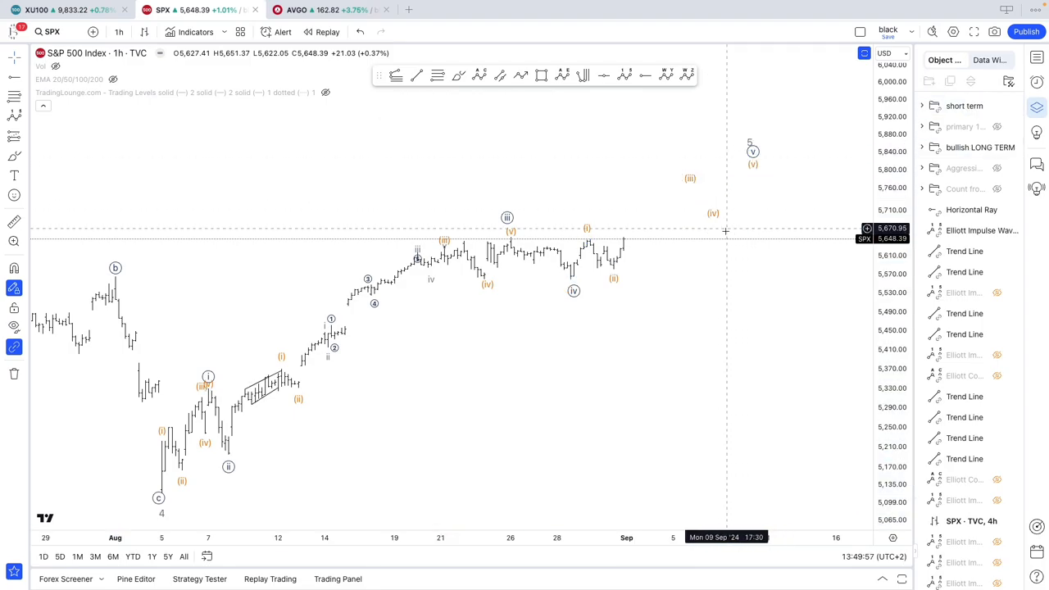
pyautogui.moveTo(687, 243)
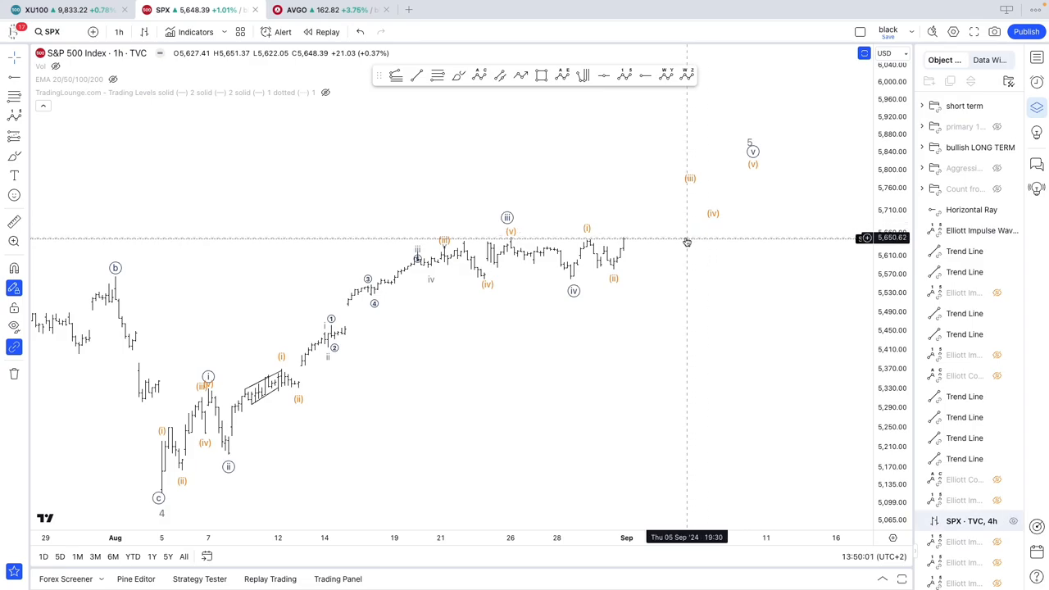
pyautogui.moveTo(767, 170)
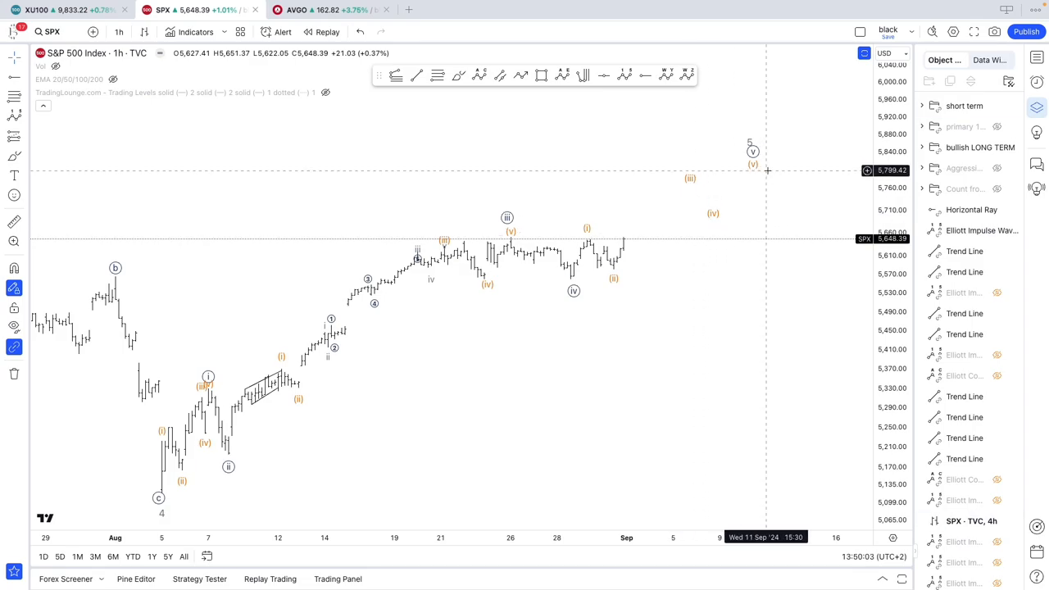
pyautogui.moveTo(767, 172)
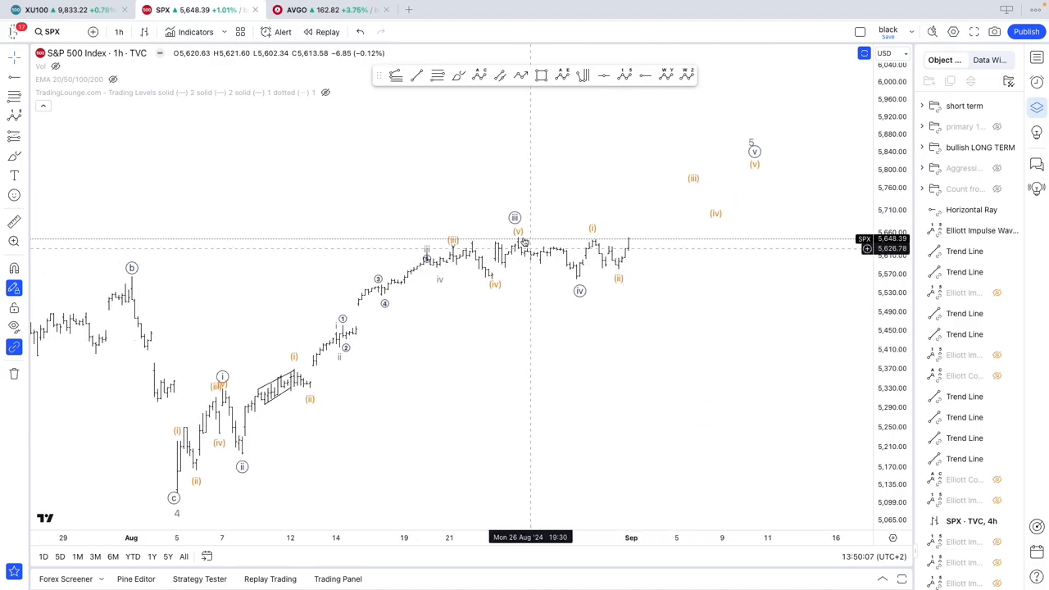
pyautogui.moveTo(514, 241)
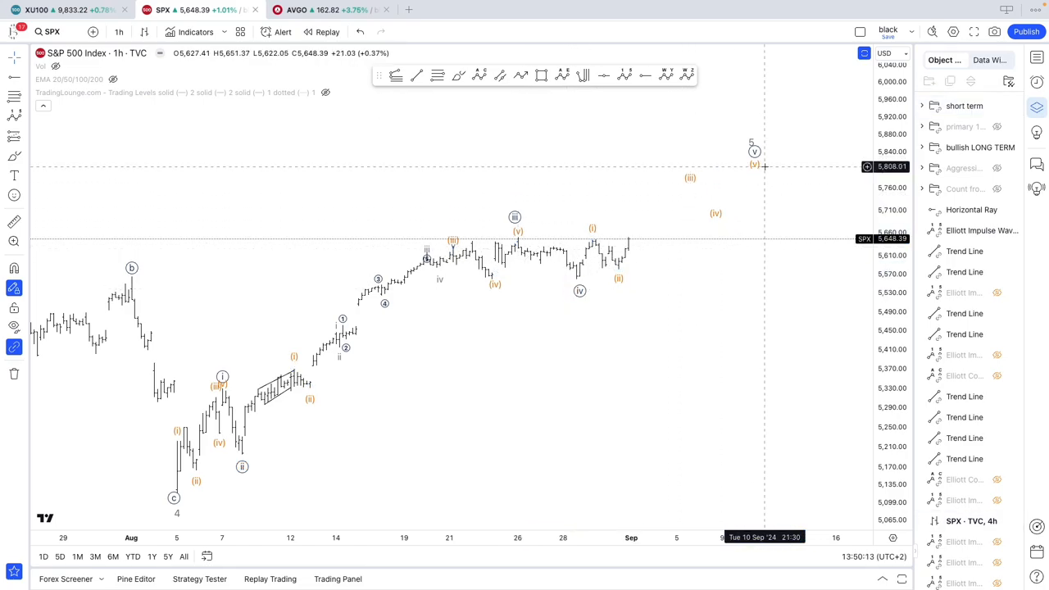
pyautogui.moveTo(763, 169)
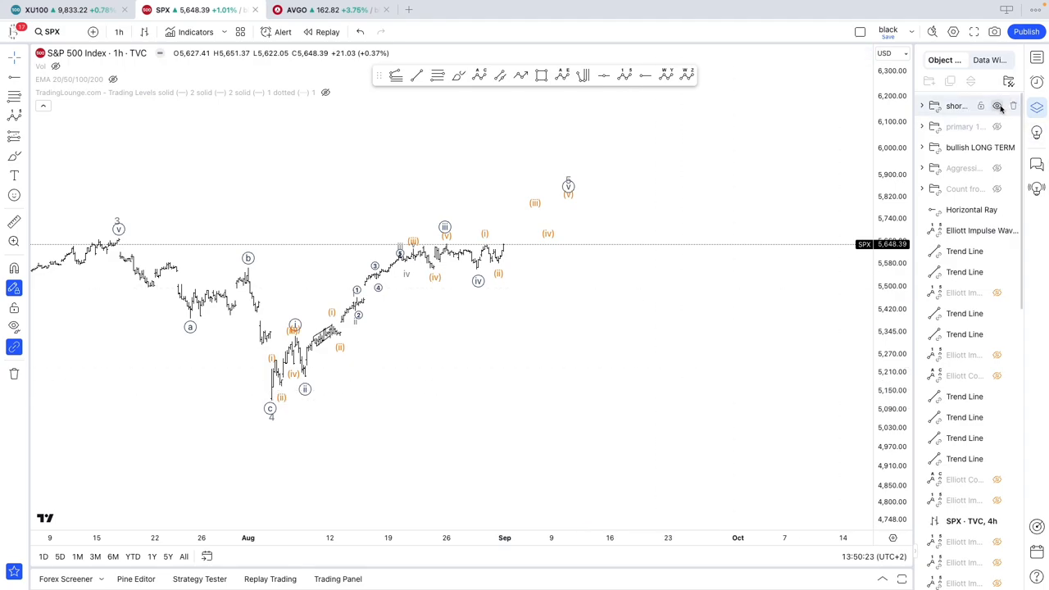
# - Hide the short-term and bullish long-term counts, then brush a path dipping and rallying toward 6,200
pyautogui.click(996, 105)
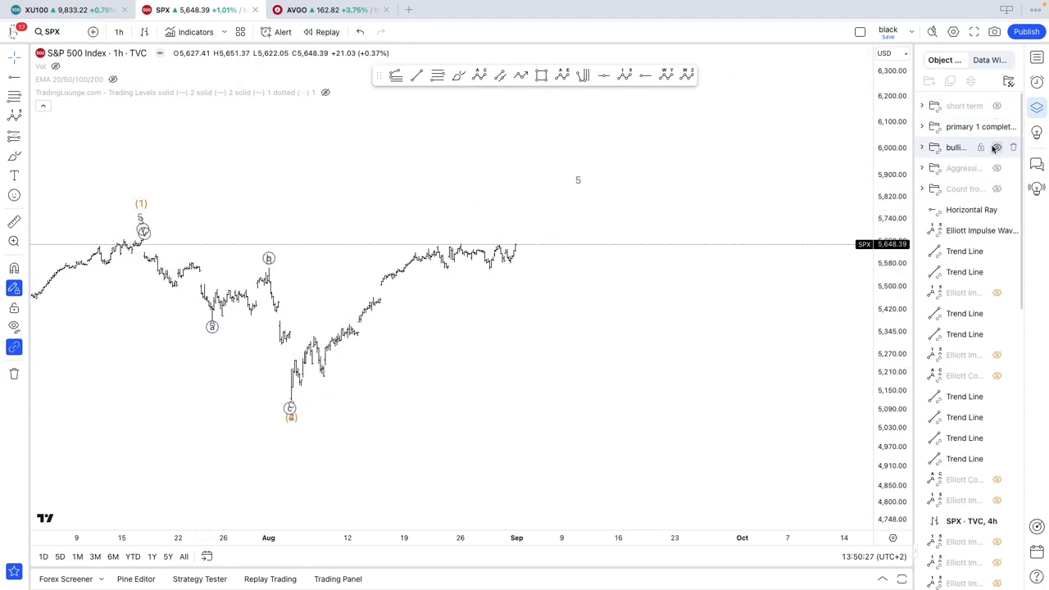
pyautogui.click(996, 147)
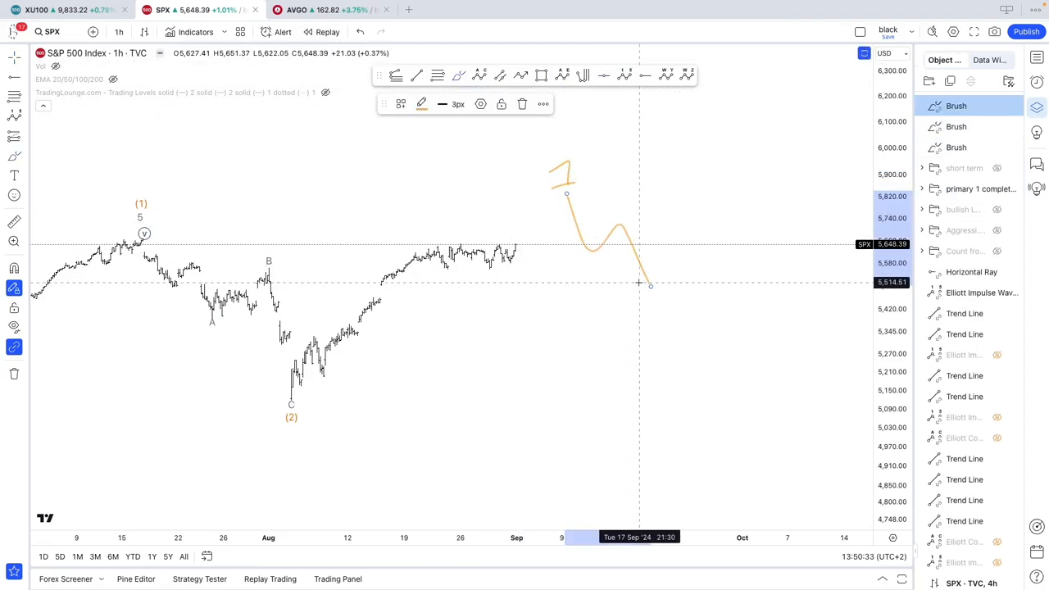
pyautogui.moveTo(647, 281); pyautogui.dragTo(793, 90)
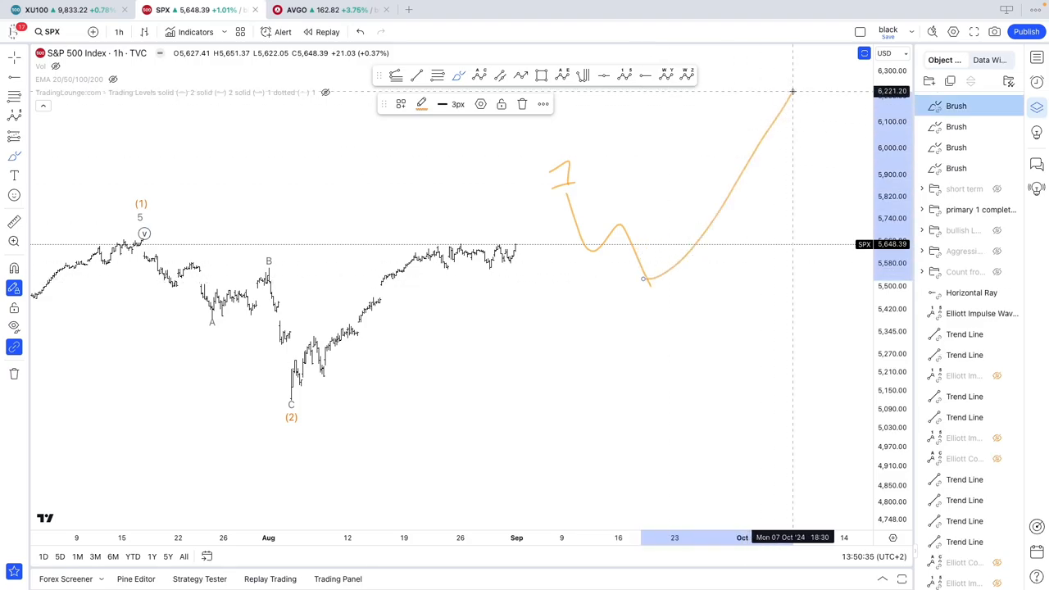